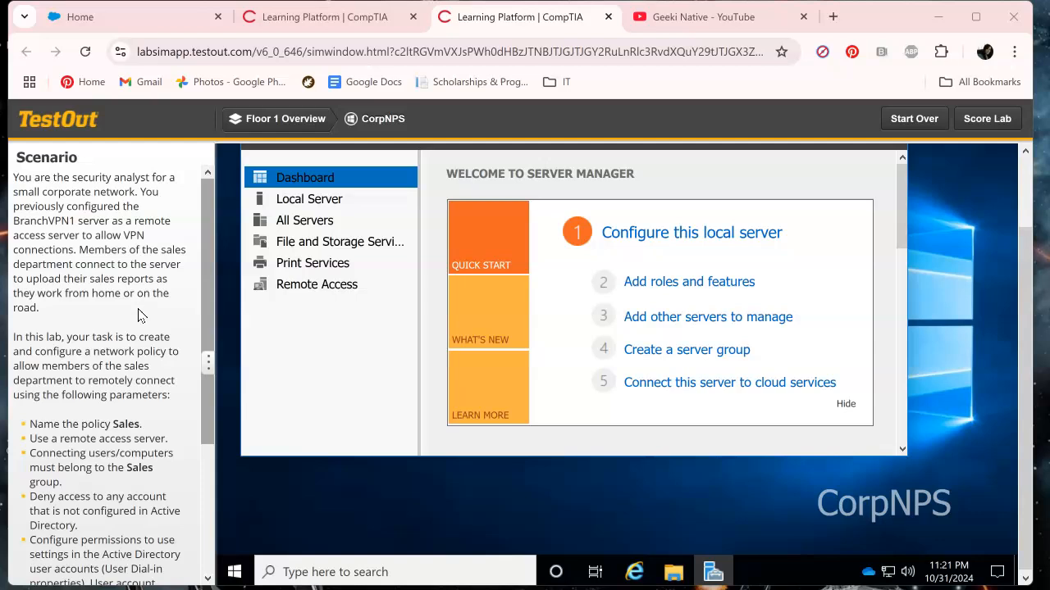
Step: Launch Network Policy Server from Tools, expand Policies and right-click Network Policies
scroll(down, 3)
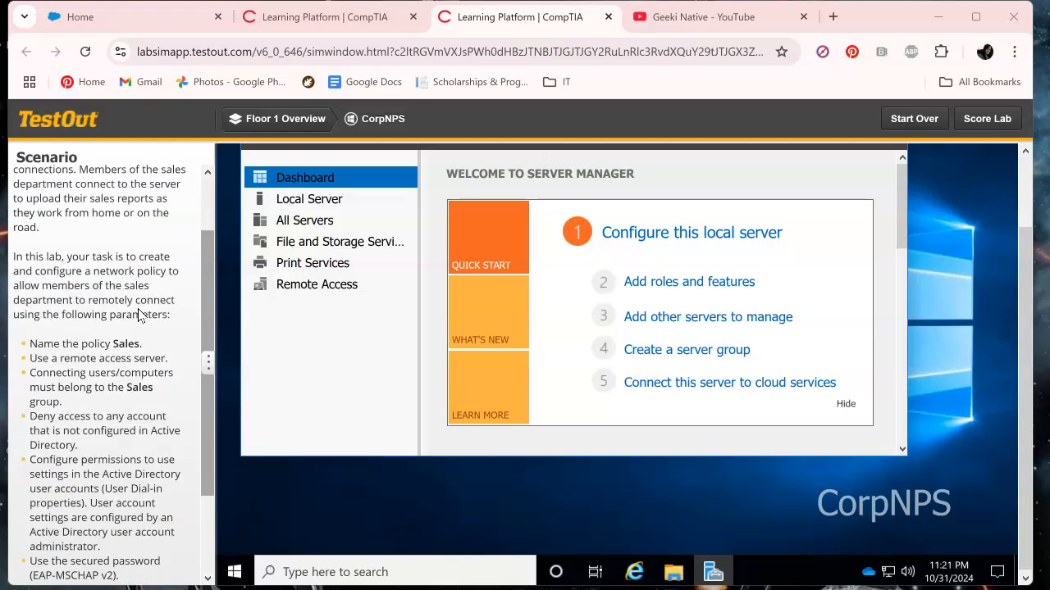
scroll(down, 3)
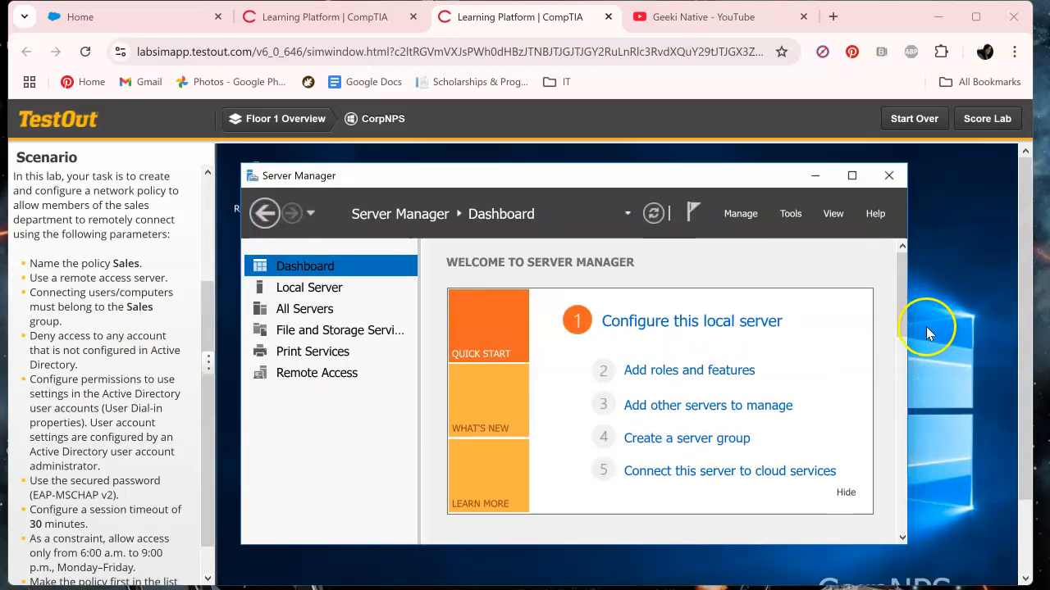
mouse_move(112, 322)
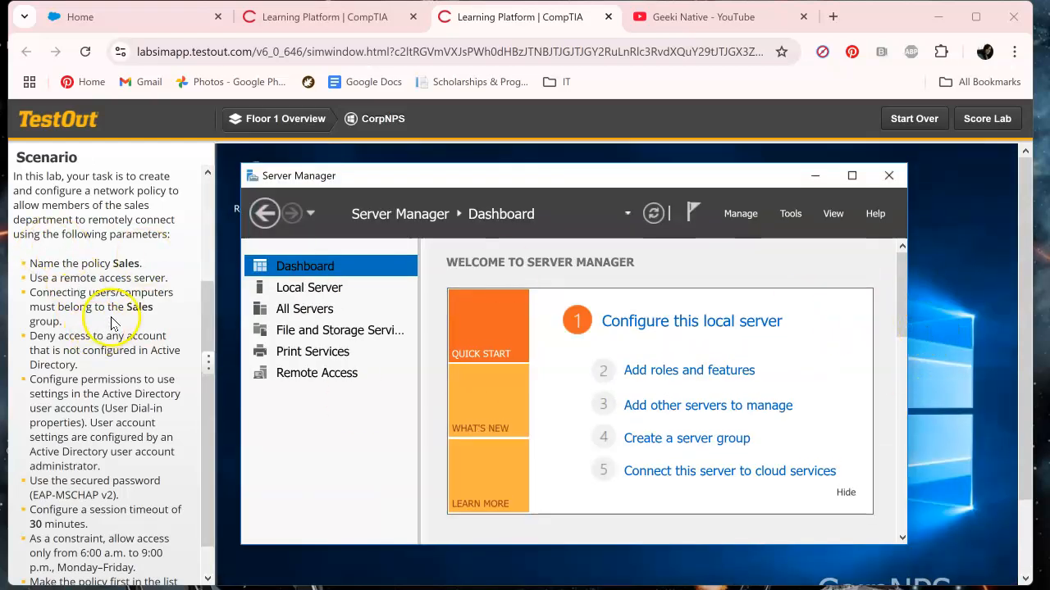
scroll(down, 3)
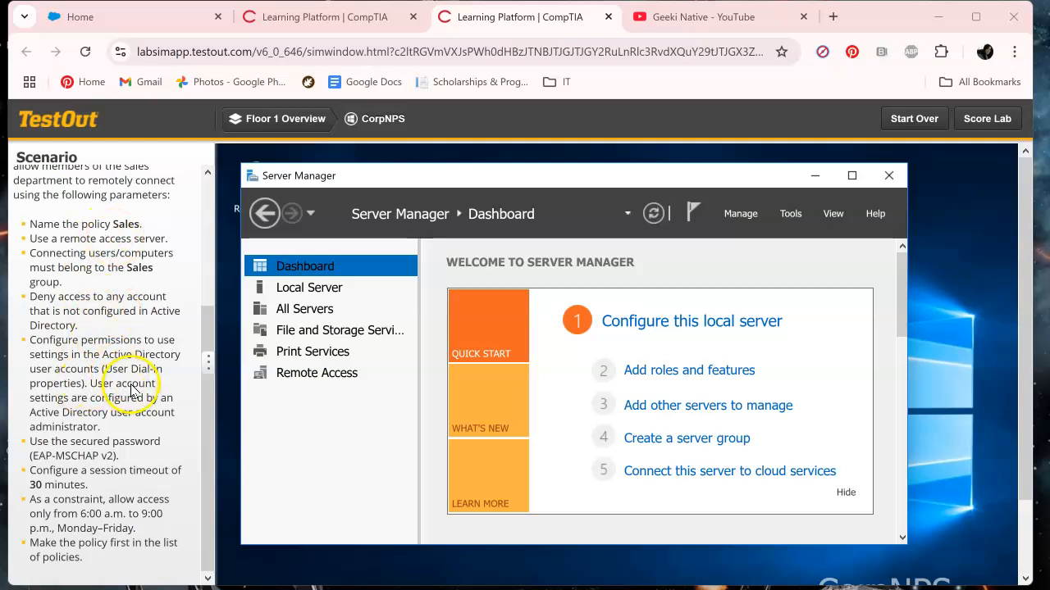
mouse_move(207, 329)
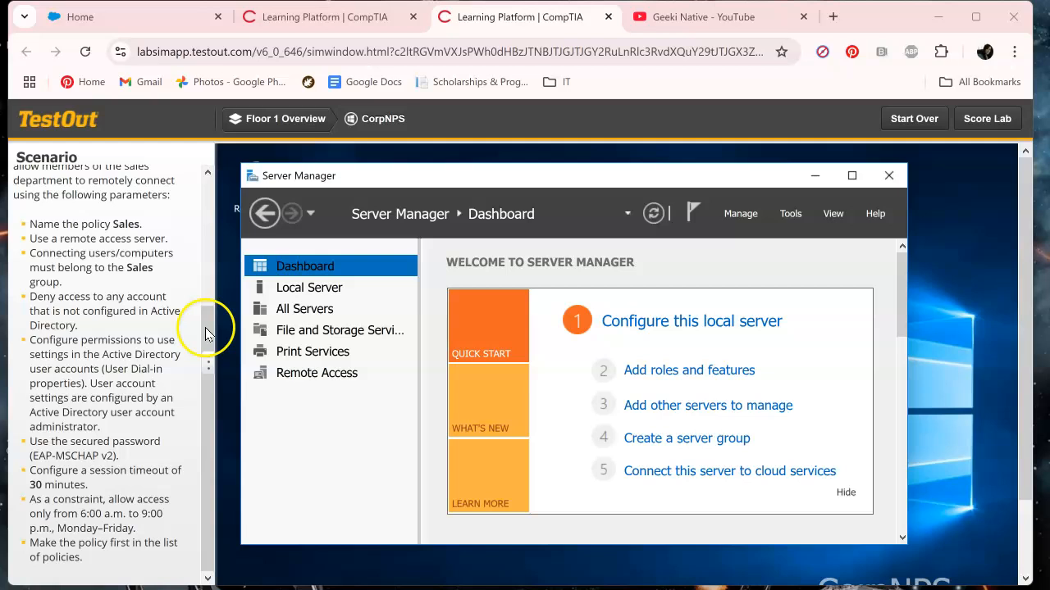
mouse_move(179, 427)
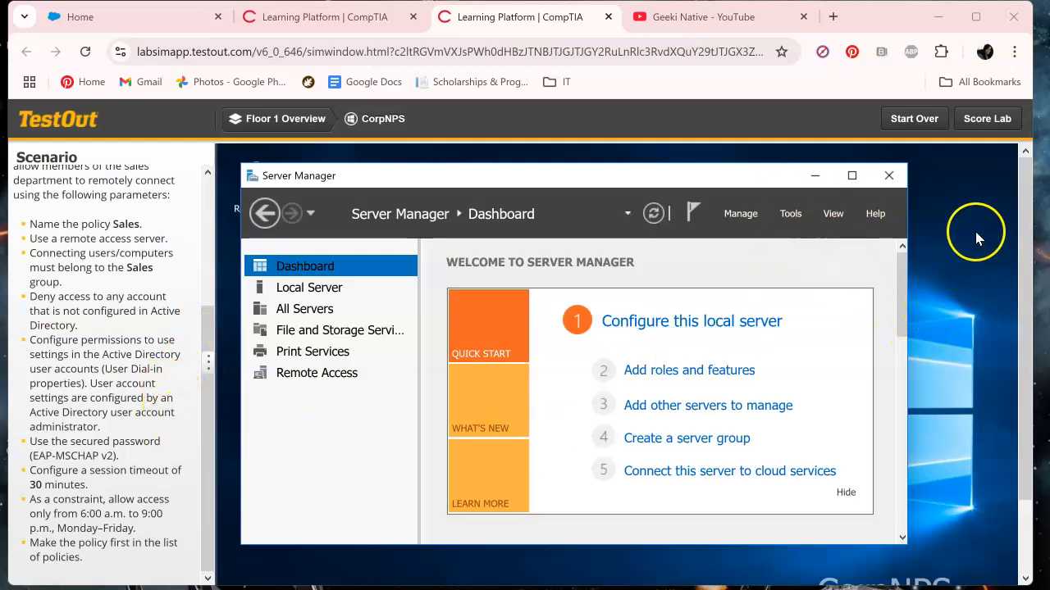
mouse_move(790, 214)
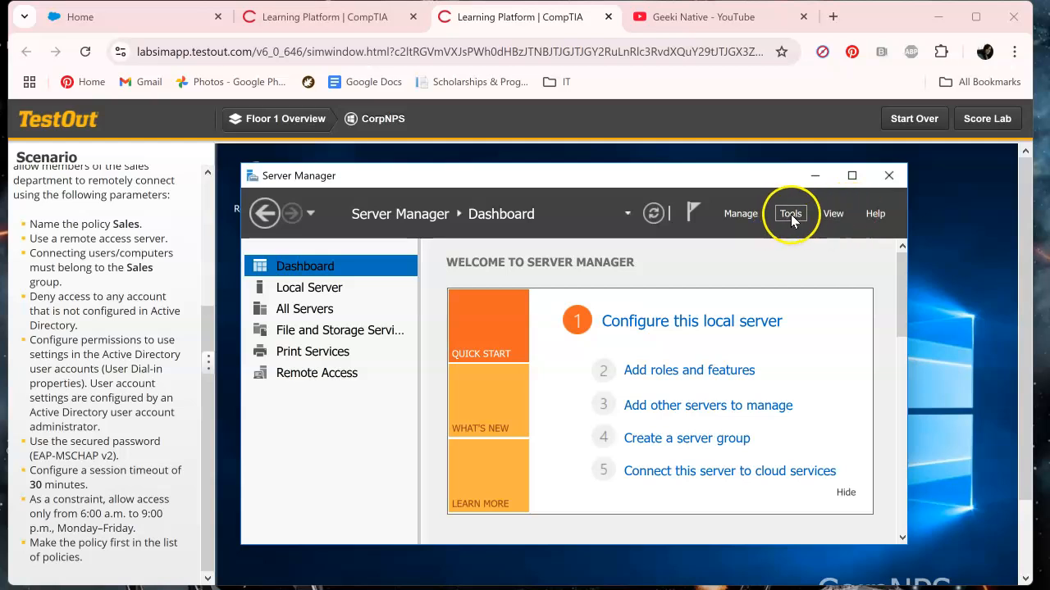
click(790, 214)
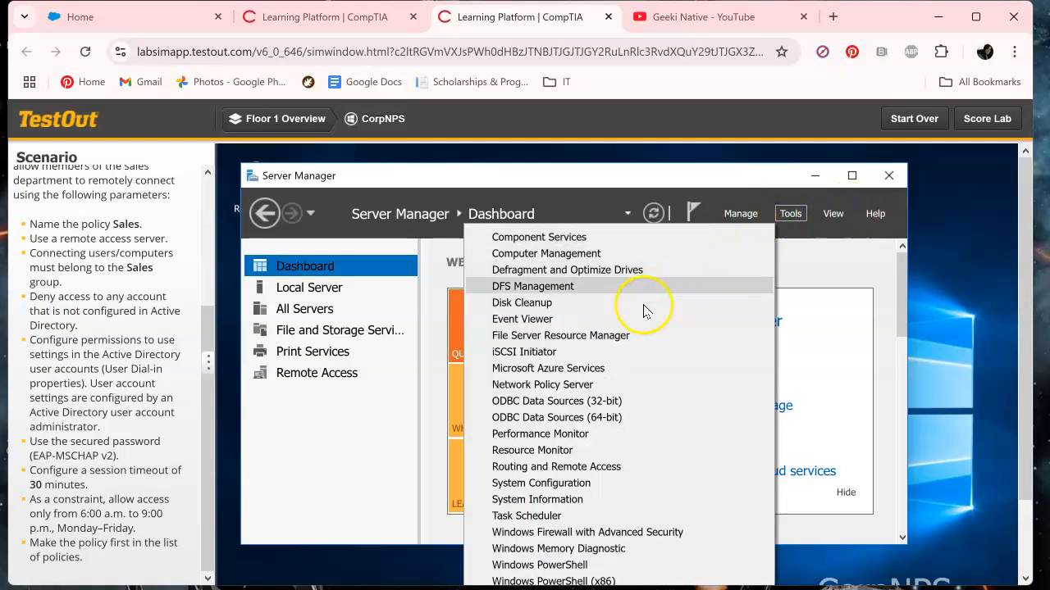
click(542, 384)
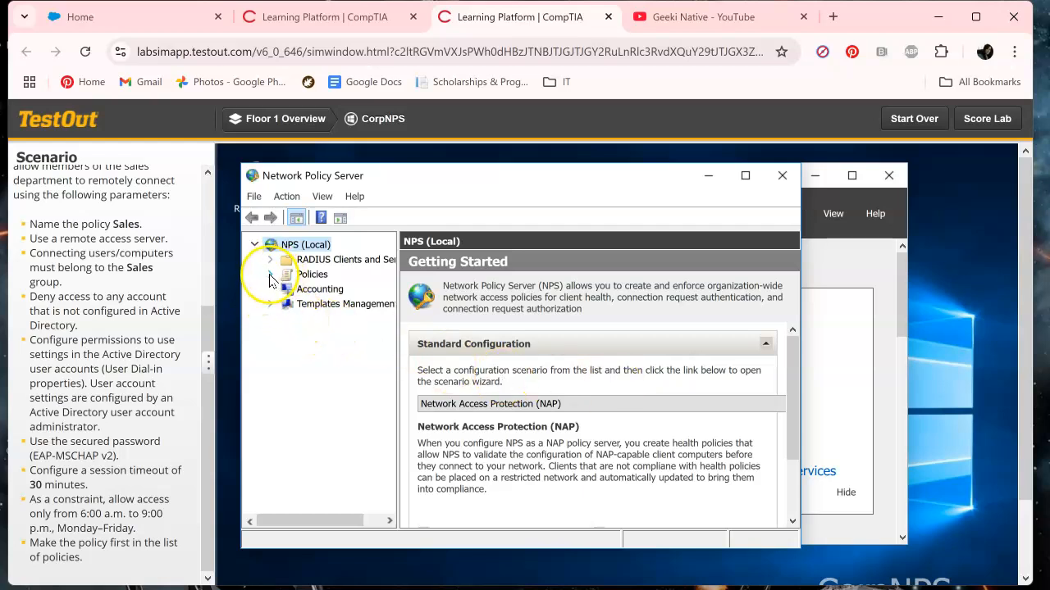
click(270, 273)
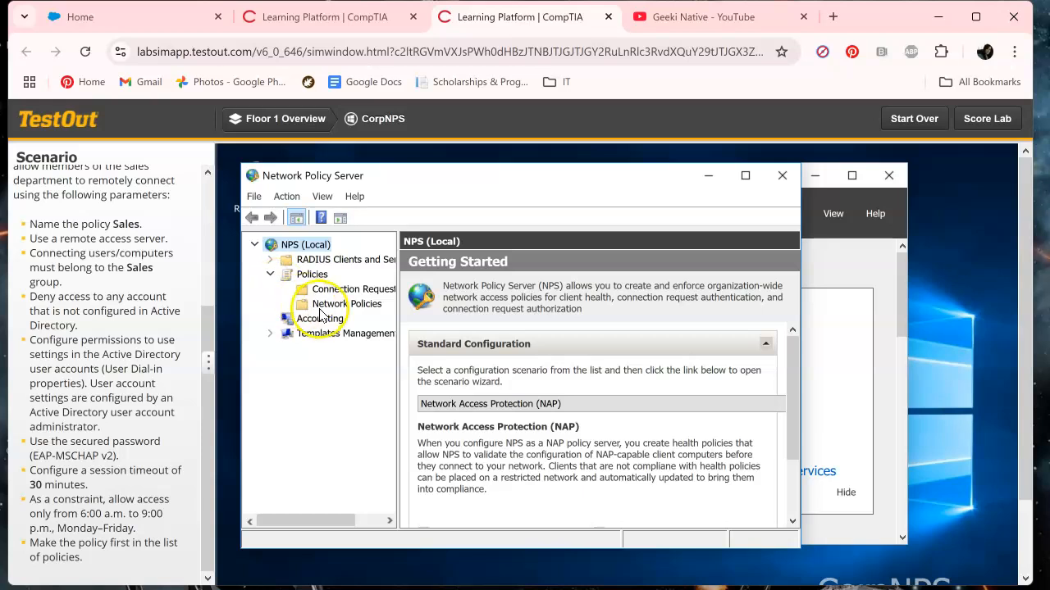
right_click(351, 303)
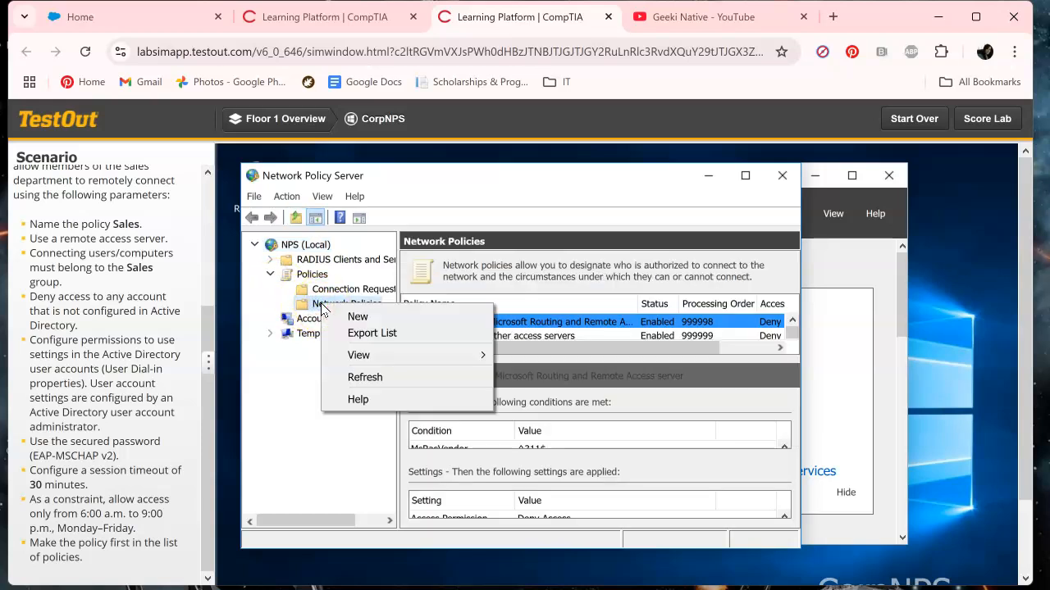
Step: Create a new network policy named 'Sales' of type Remote Access Server (VPN-Dial up)
click(357, 316)
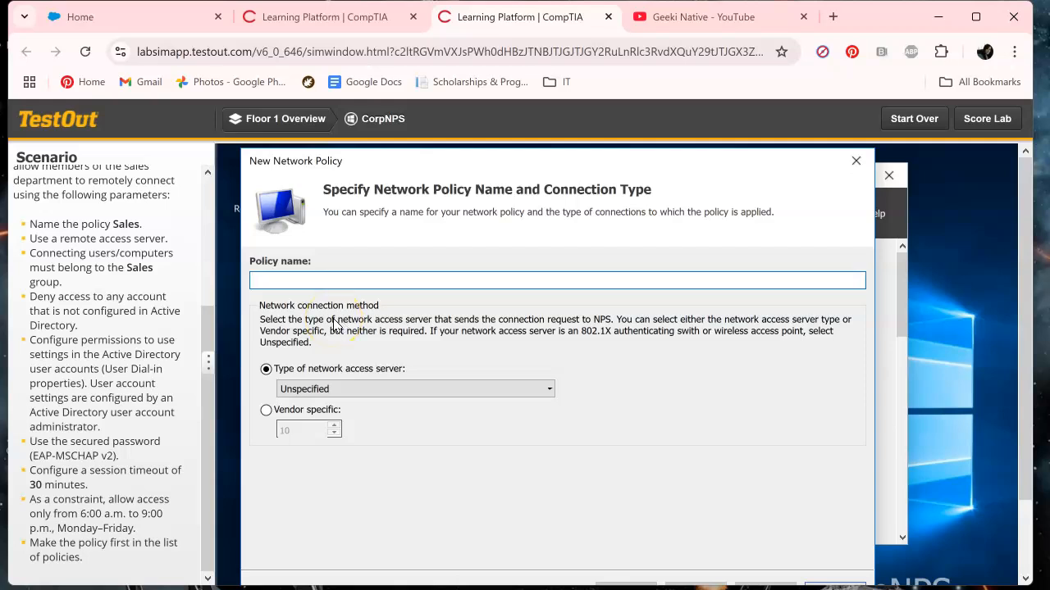
text(Sales)
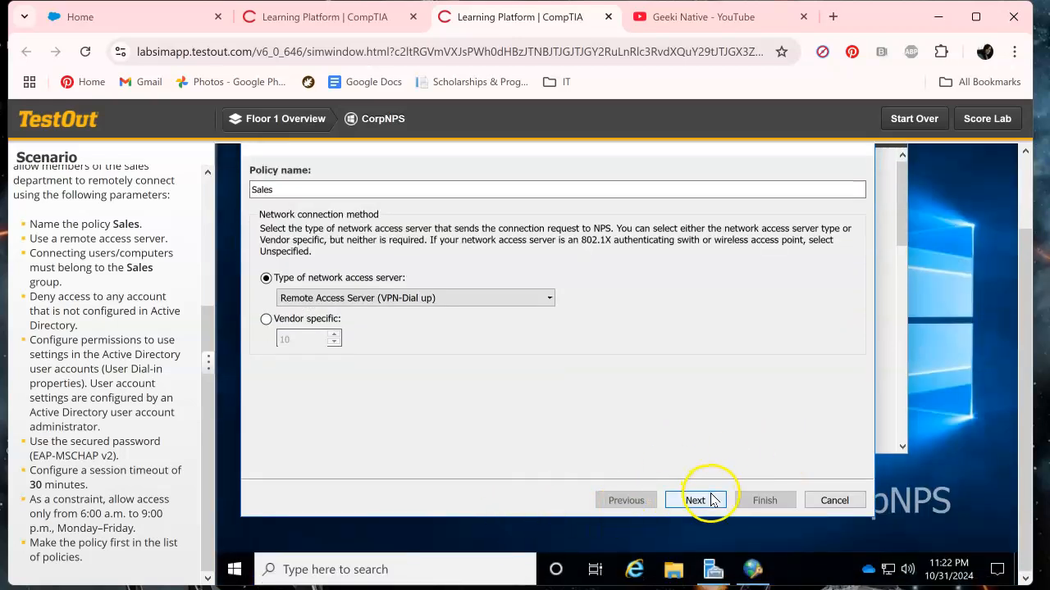
click(697, 500)
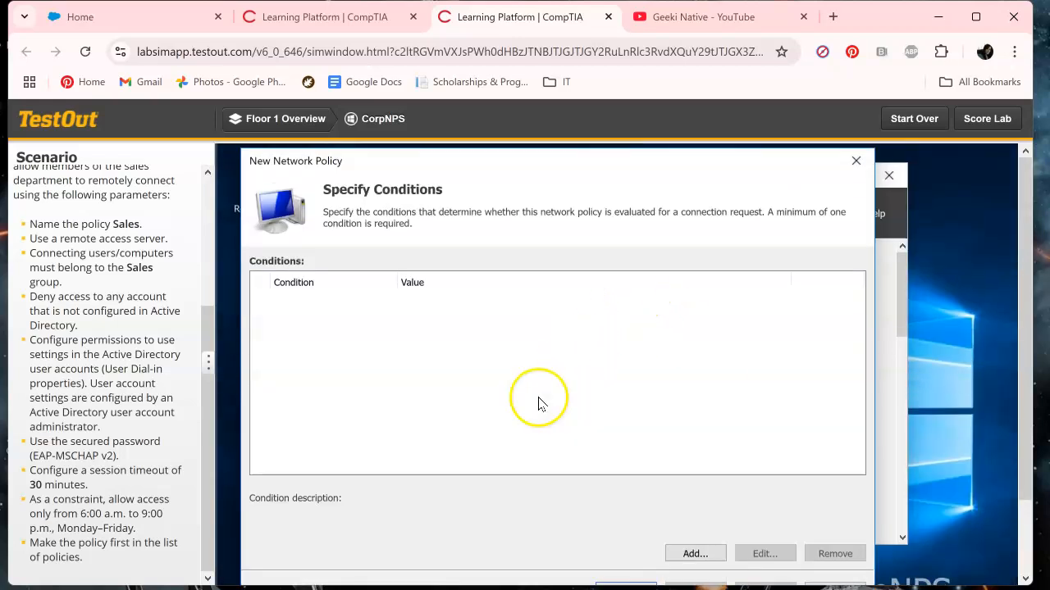
mouse_move(694, 553)
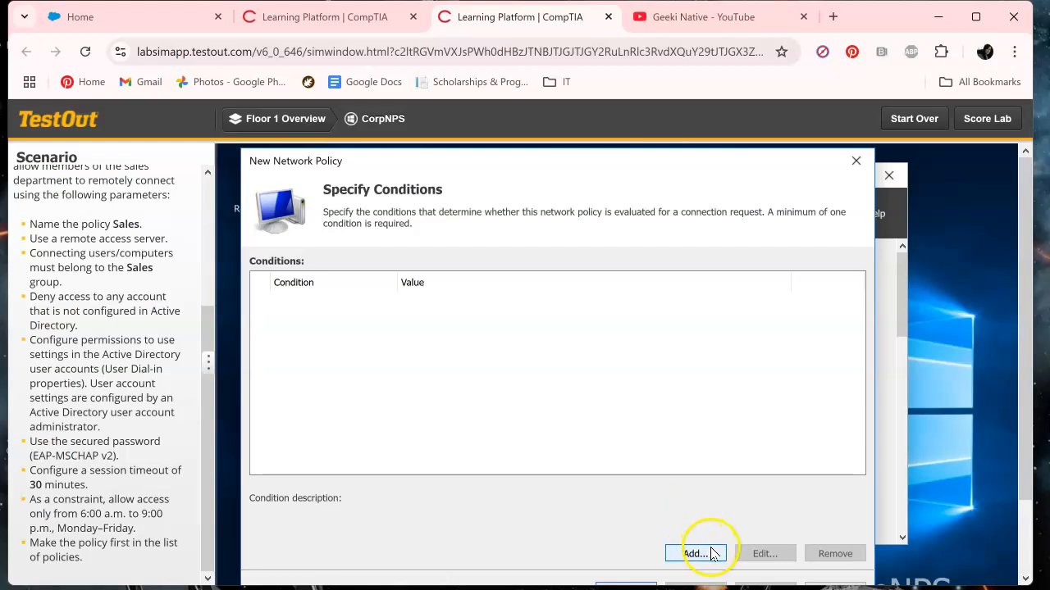
Step: Add a Windows Groups condition requiring CORPNET\Sales membership
click(695, 554)
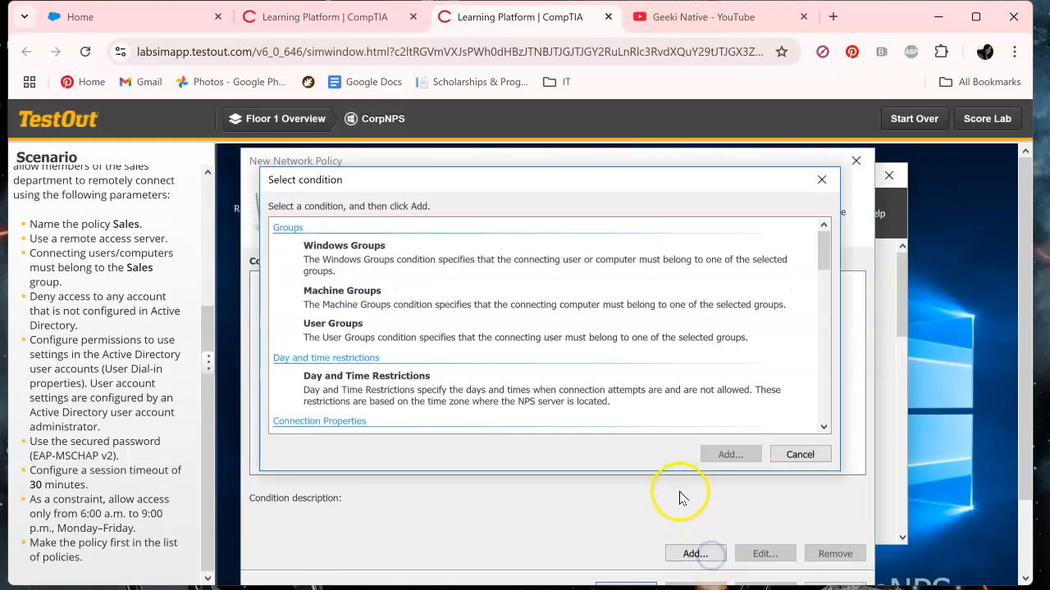
click(344, 245)
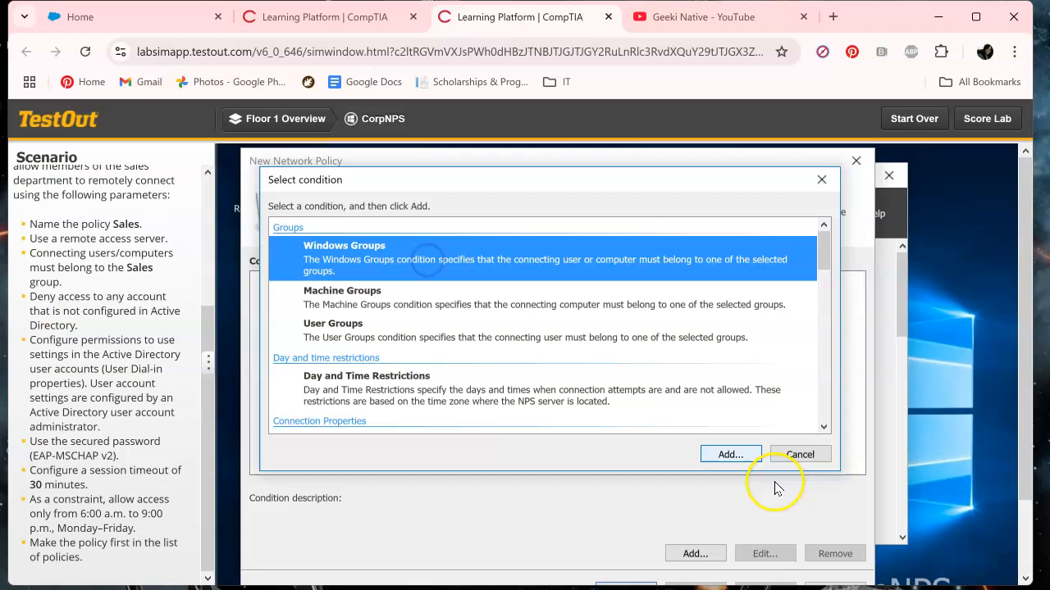
click(730, 455)
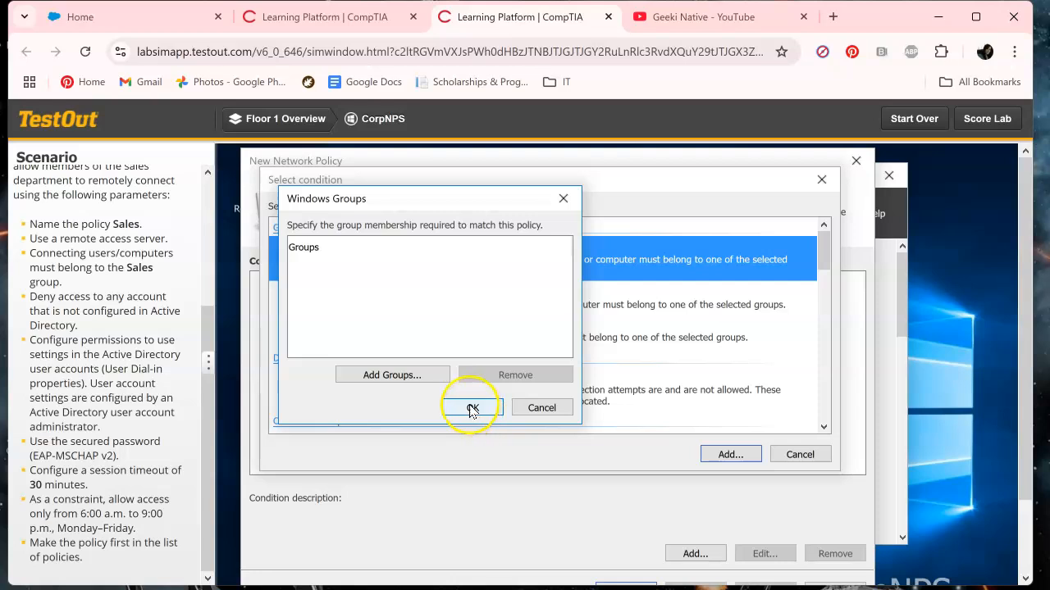
click(392, 375)
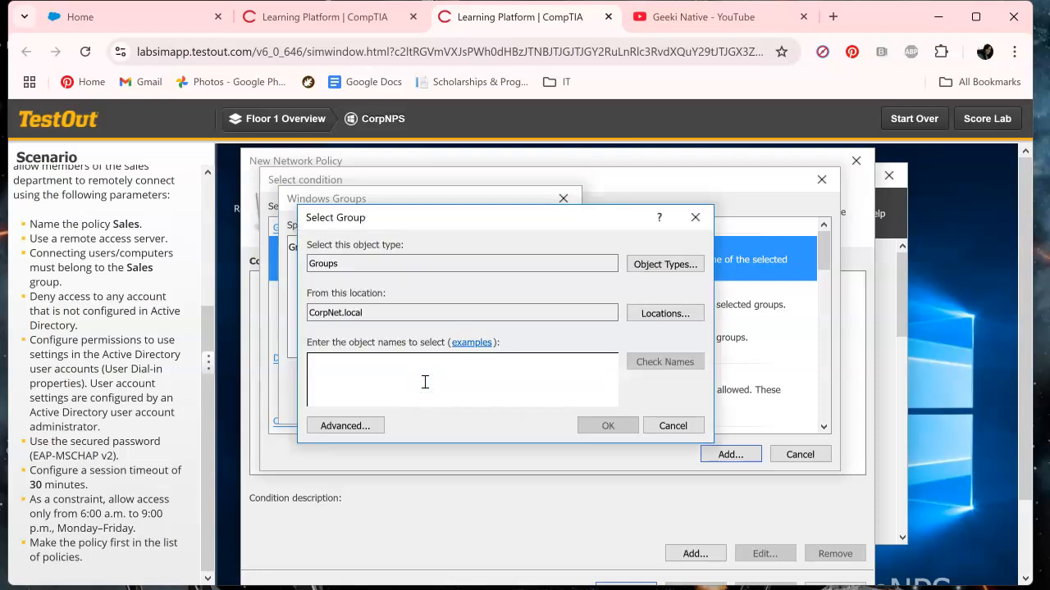
text(sa)
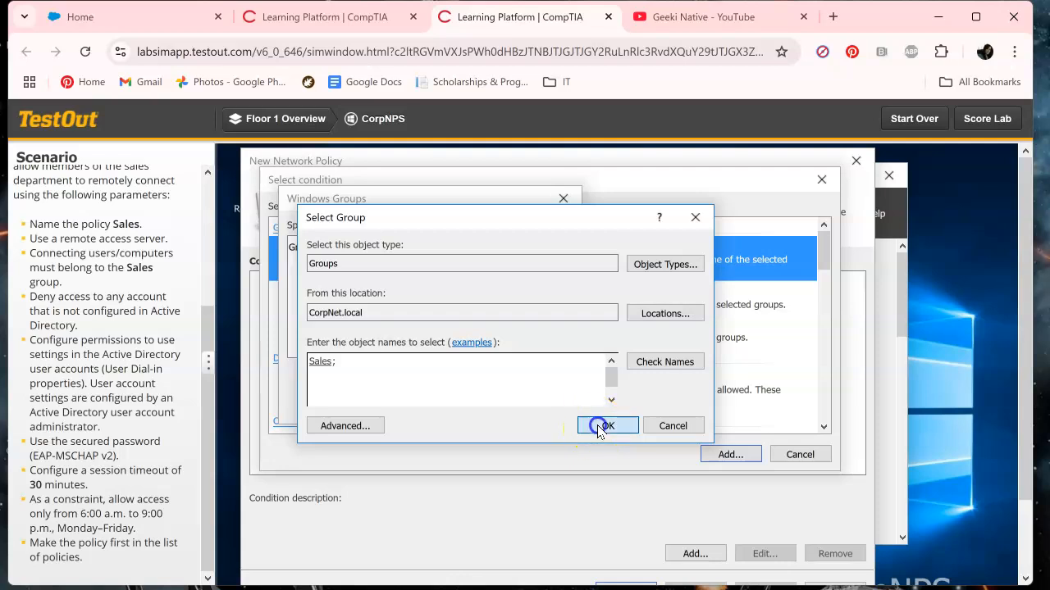
click(607, 426)
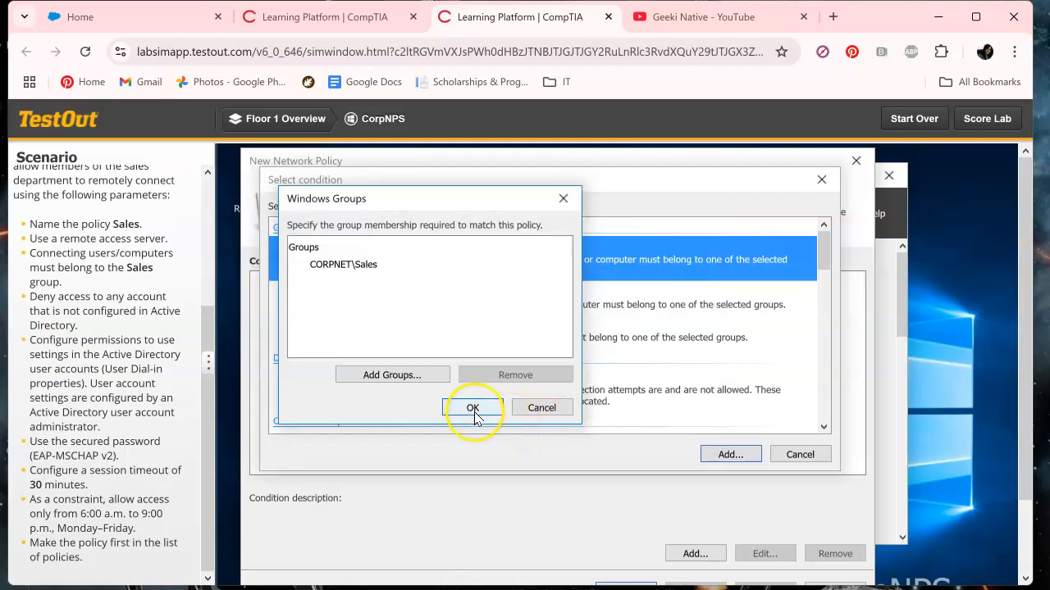
click(472, 407)
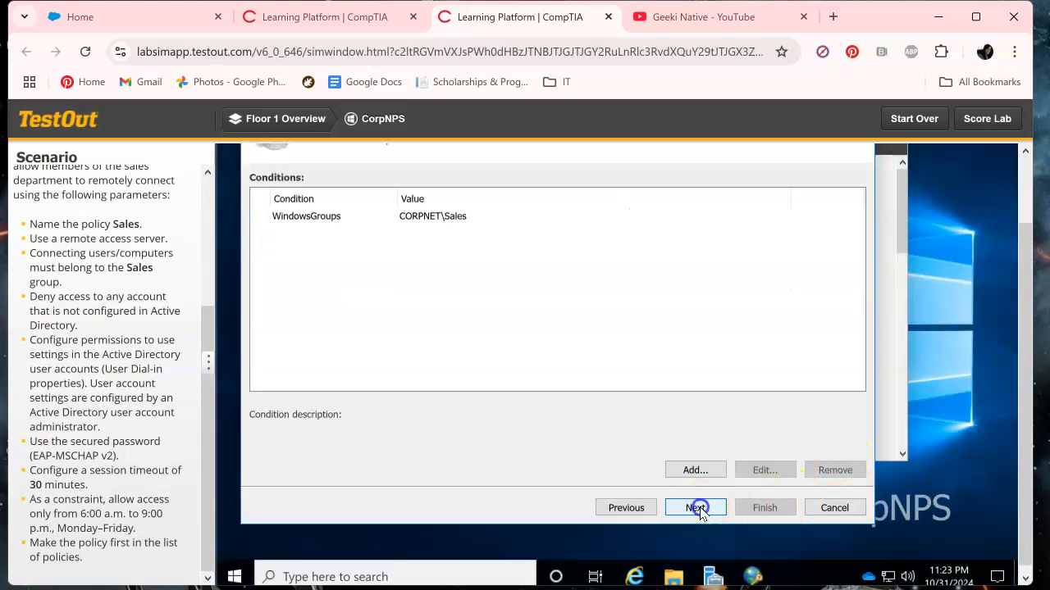
Step: Set access to denied, with user dial-in properties overriding the policy
click(695, 508)
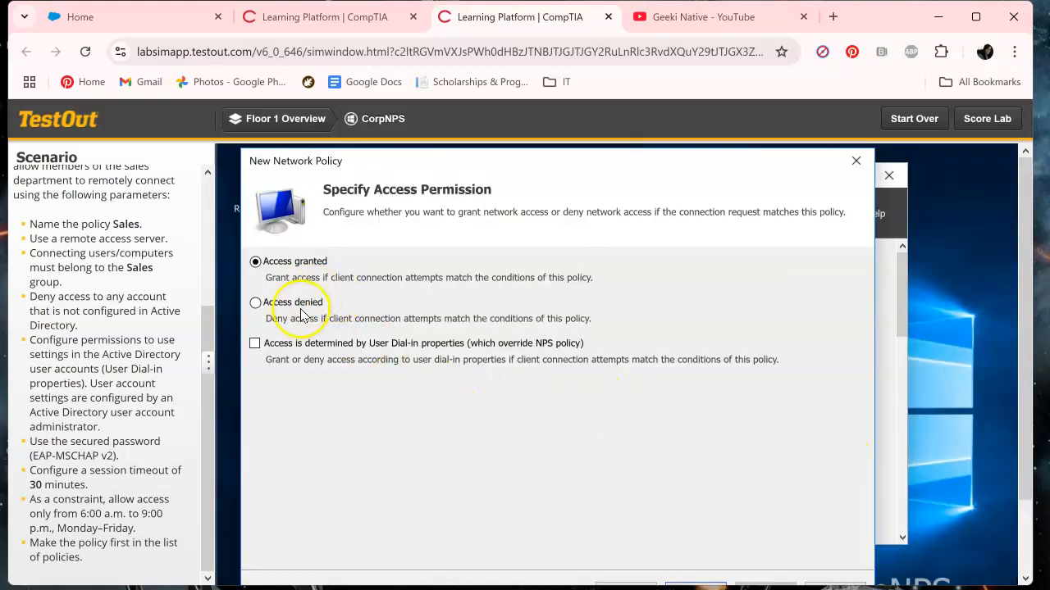
click(258, 304)
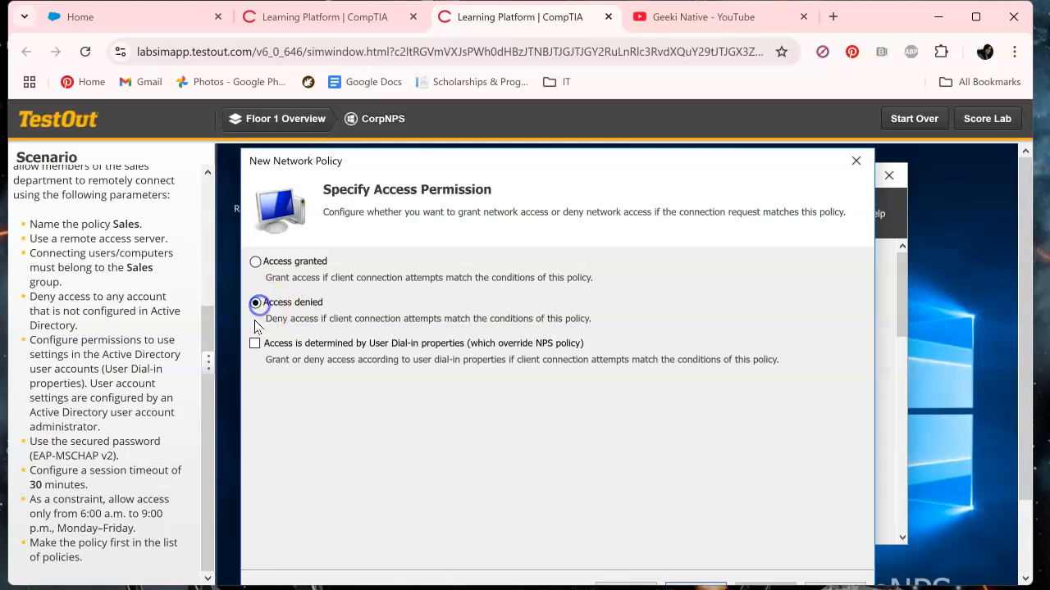
click(254, 343)
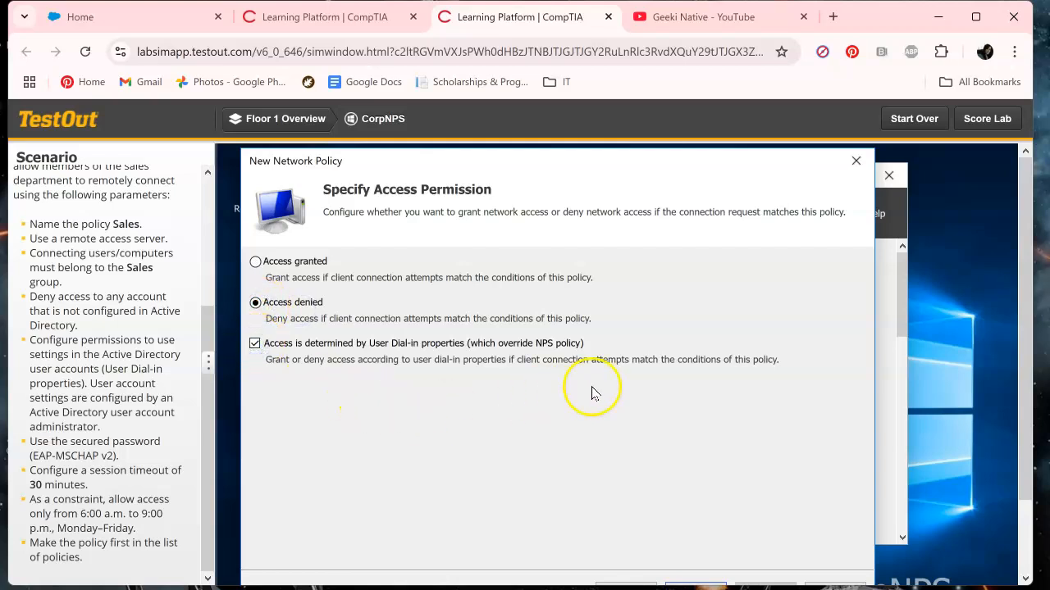
click(695, 508)
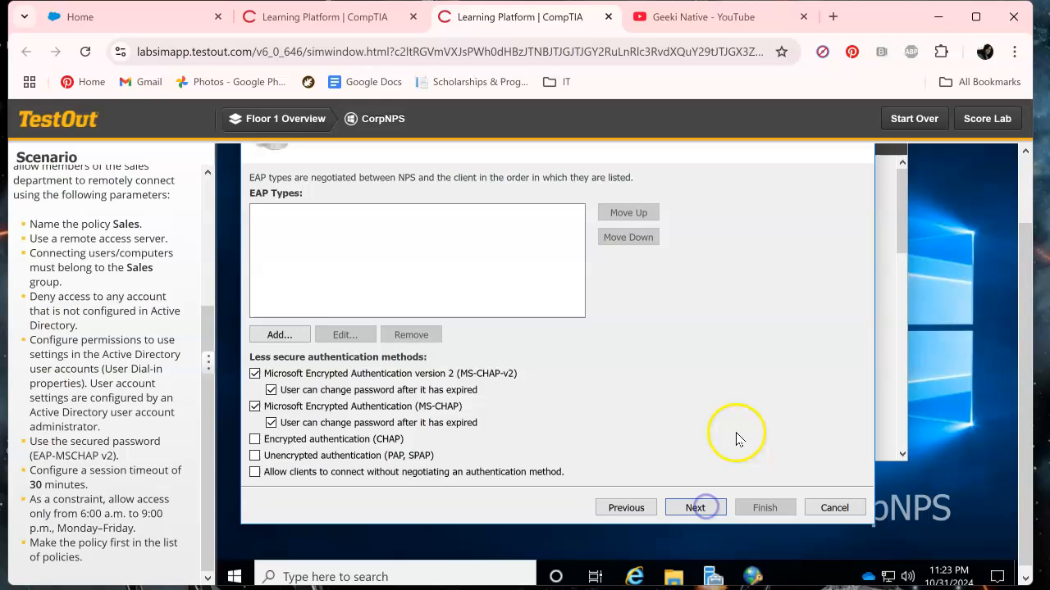
Step: Clear MS-CHAP-v2 and MS-CHAP, and add Microsoft: Secured password (EAP-MSCHAP v2)
click(254, 374)
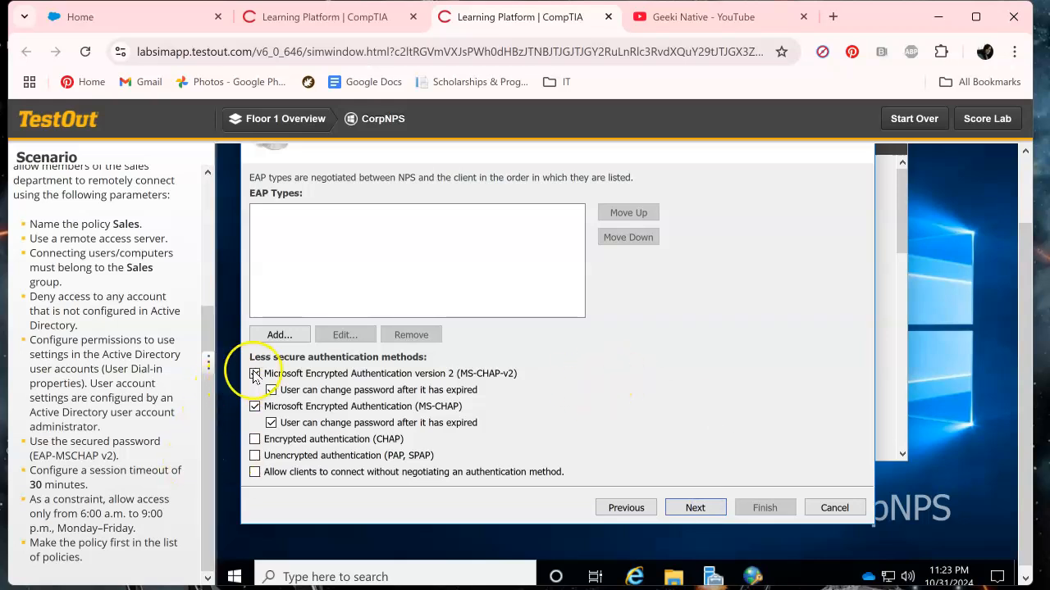
click(254, 374)
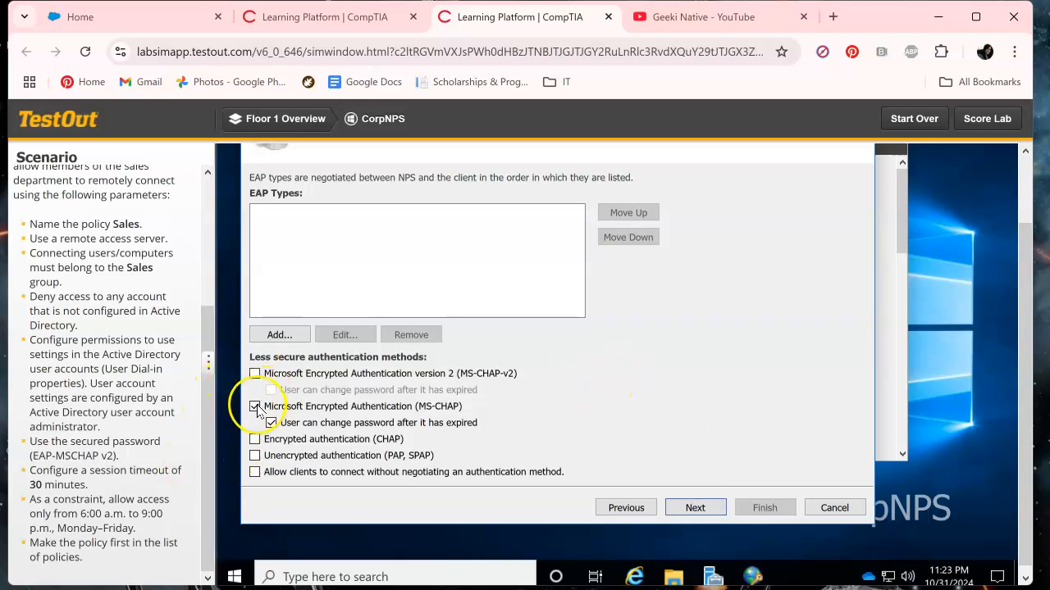
click(255, 406)
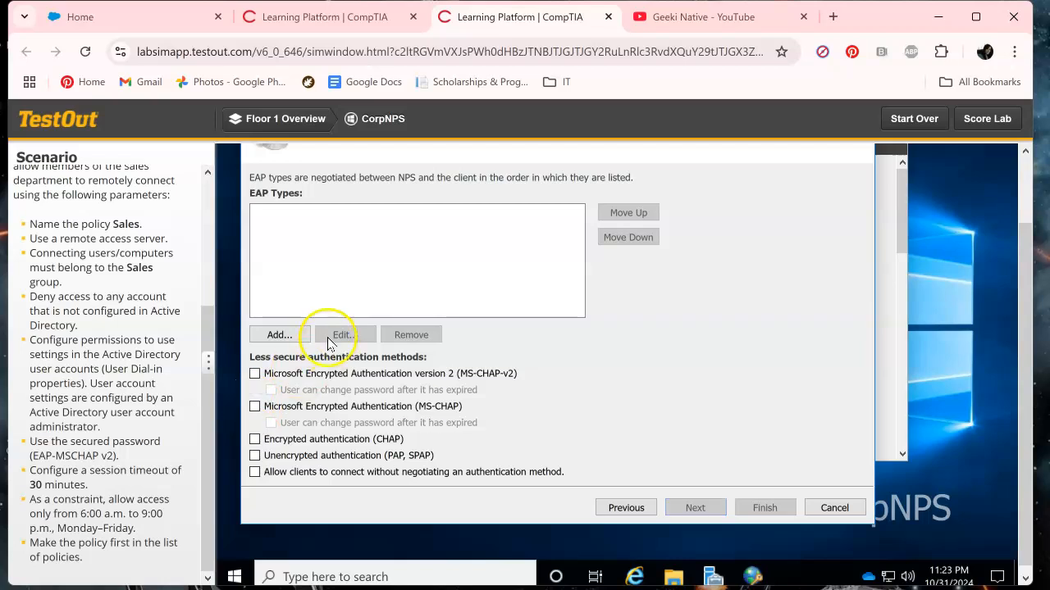
click(279, 335)
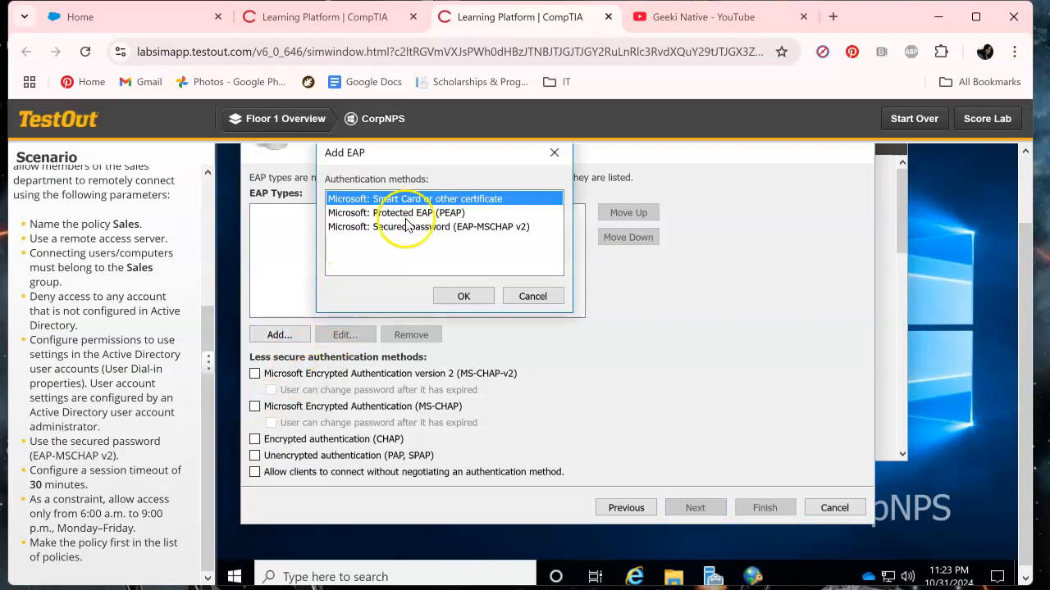
click(427, 226)
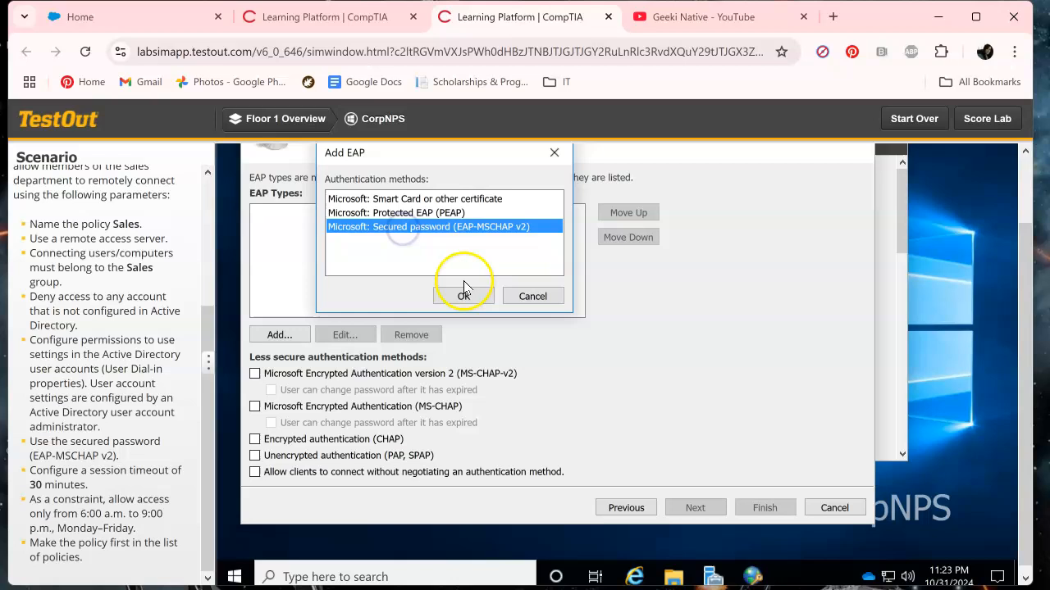
click(463, 296)
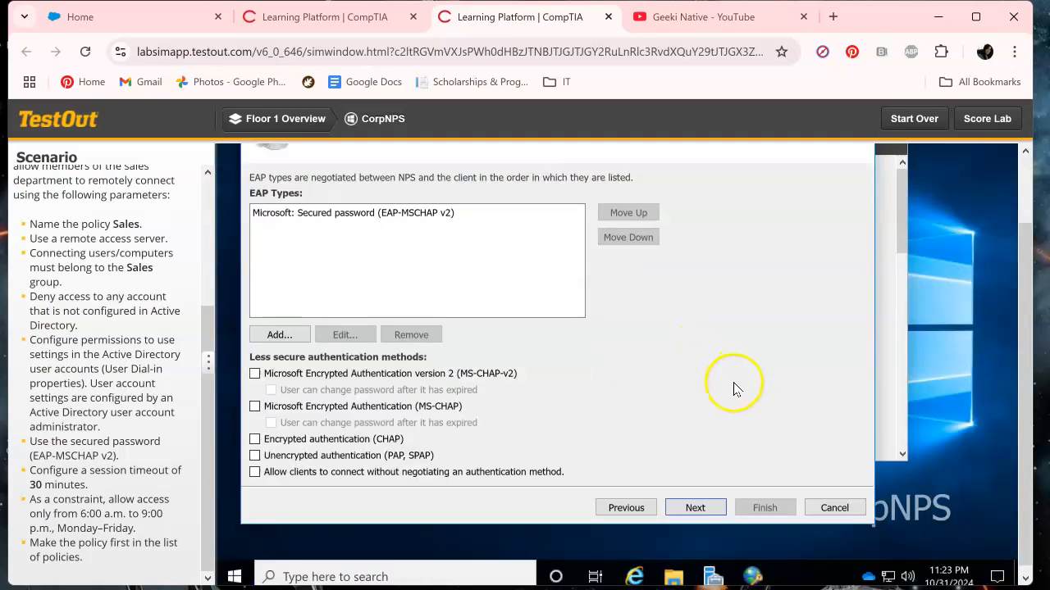
Step: Set the Session Timeout constraint to disconnect after a 30-minute maximum session
click(696, 508)
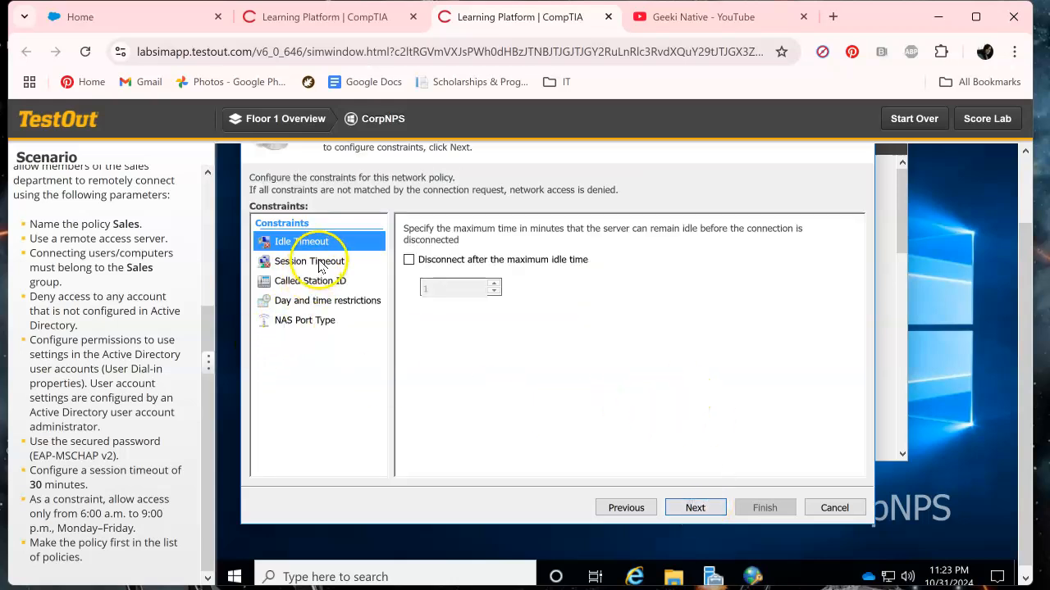
mouse_move(121, 492)
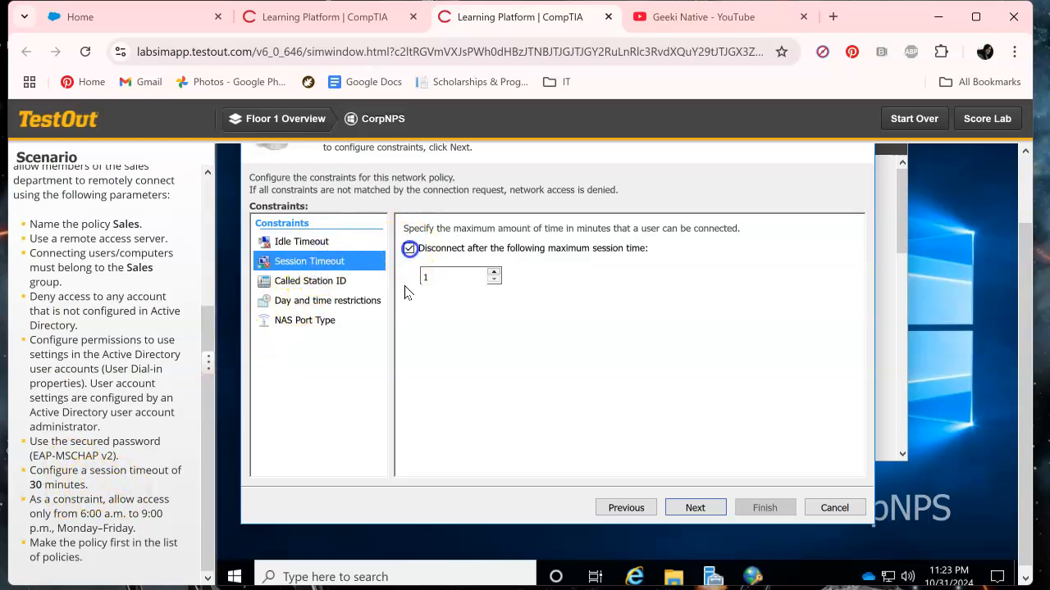
click(451, 276)
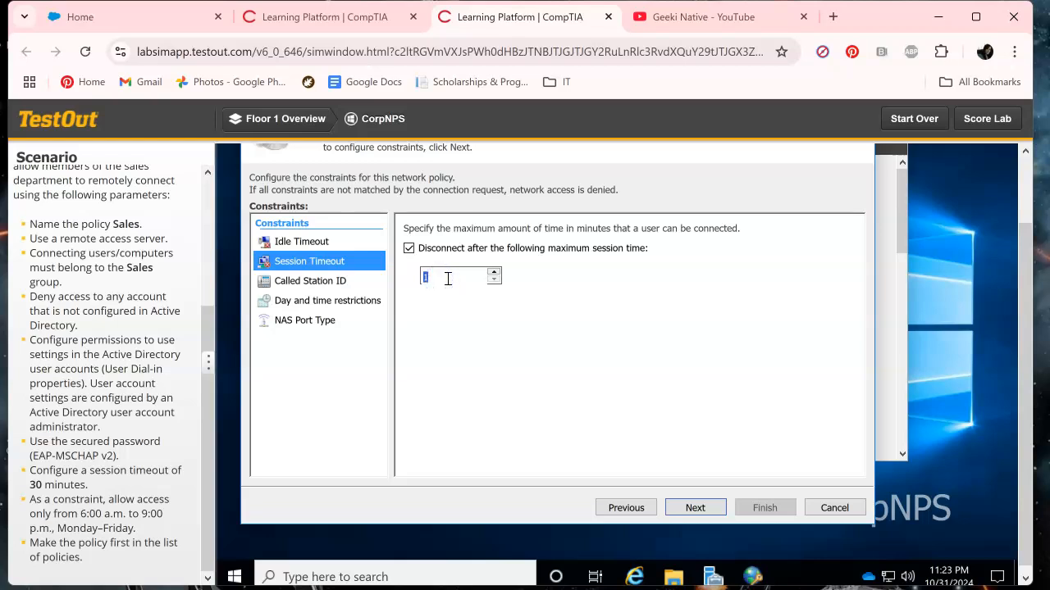
text(30)
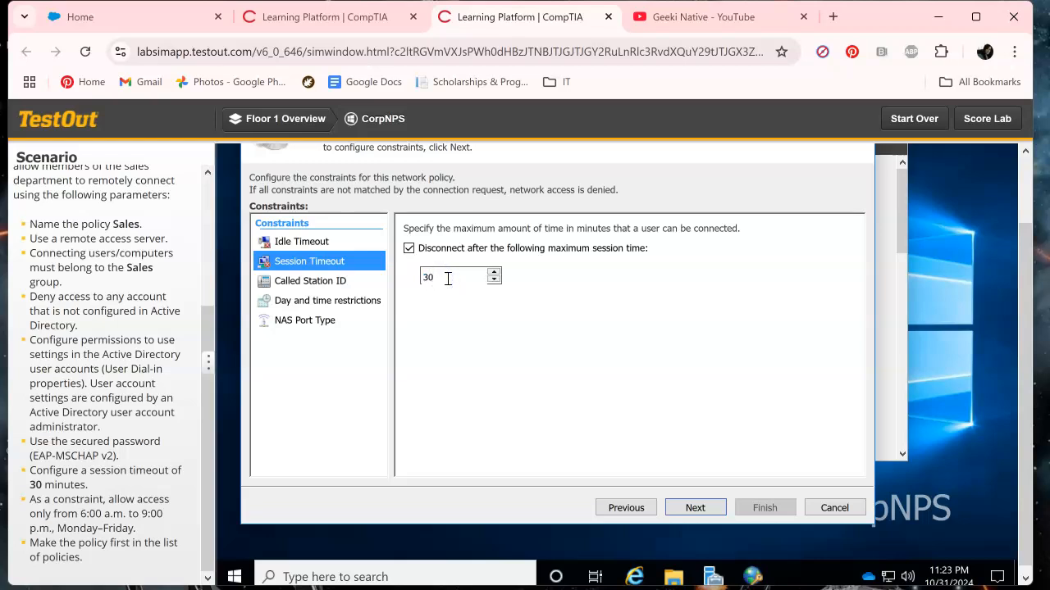
click(327, 301)
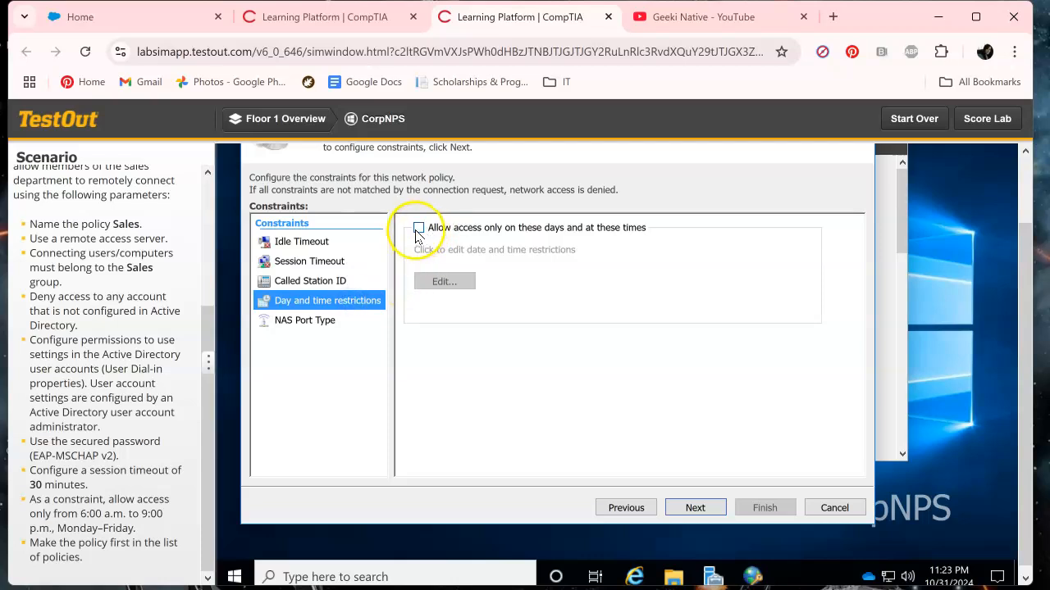
Step: Enable day and time restrictions permitting only Monday–Friday, 6:00 AM to 9:00 PM
click(445, 281)
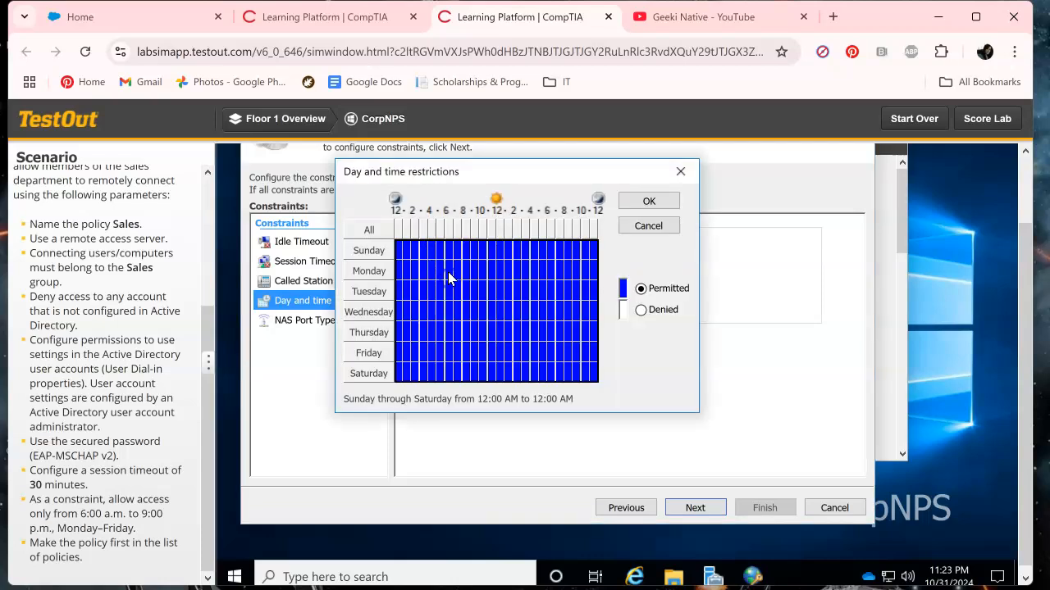
click(640, 310)
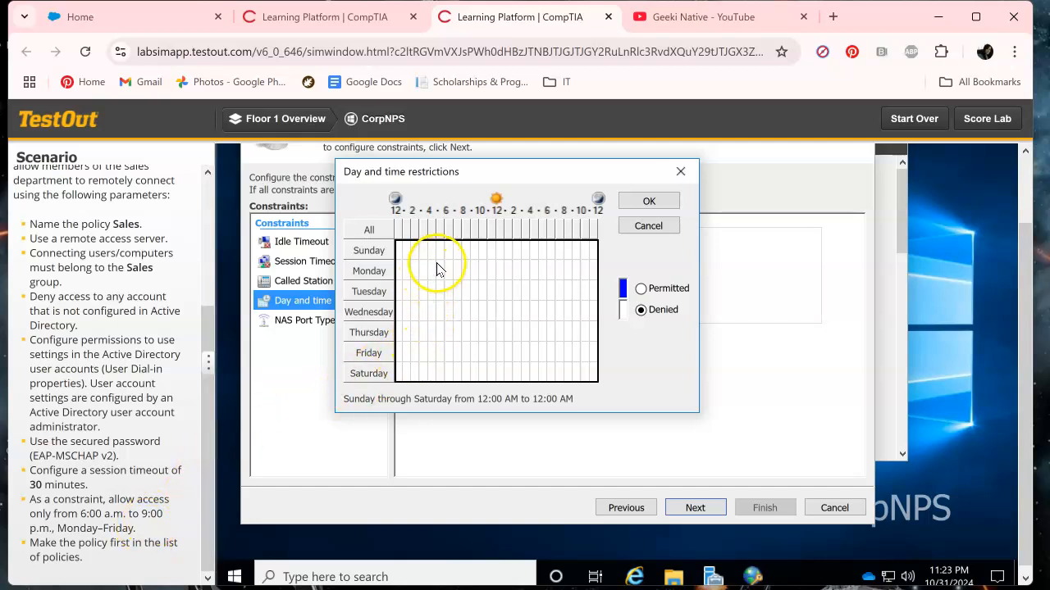
mouse_move(450, 265)
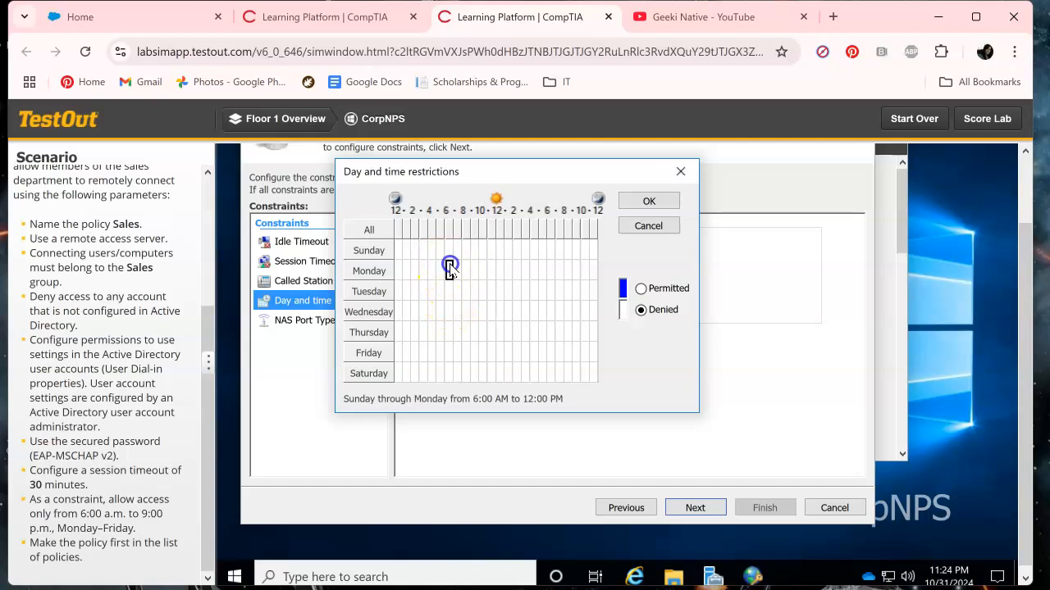
drag(450, 271, 541, 270)
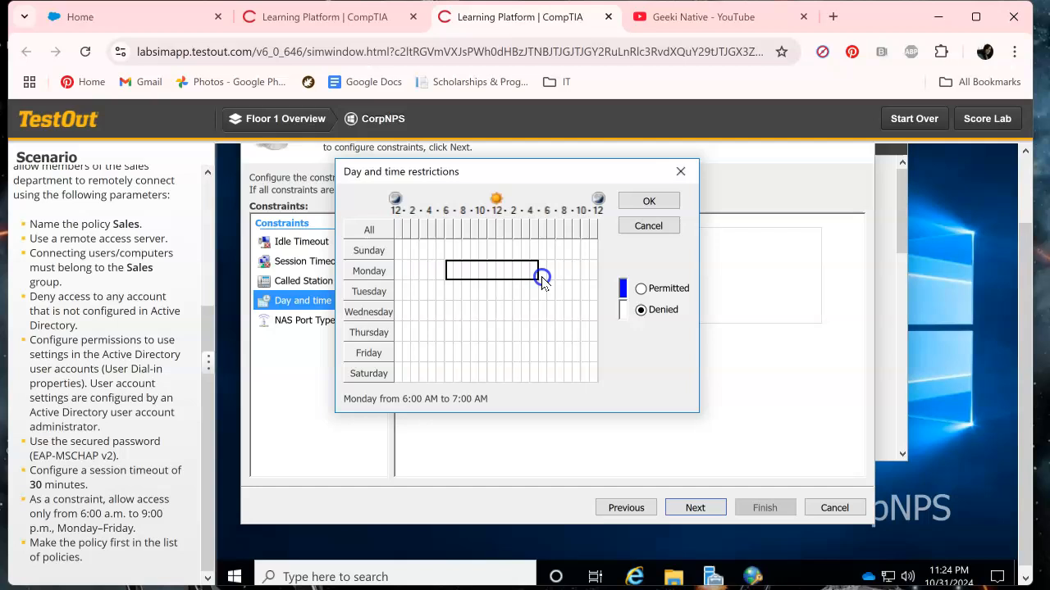
drag(542, 277, 563, 328)
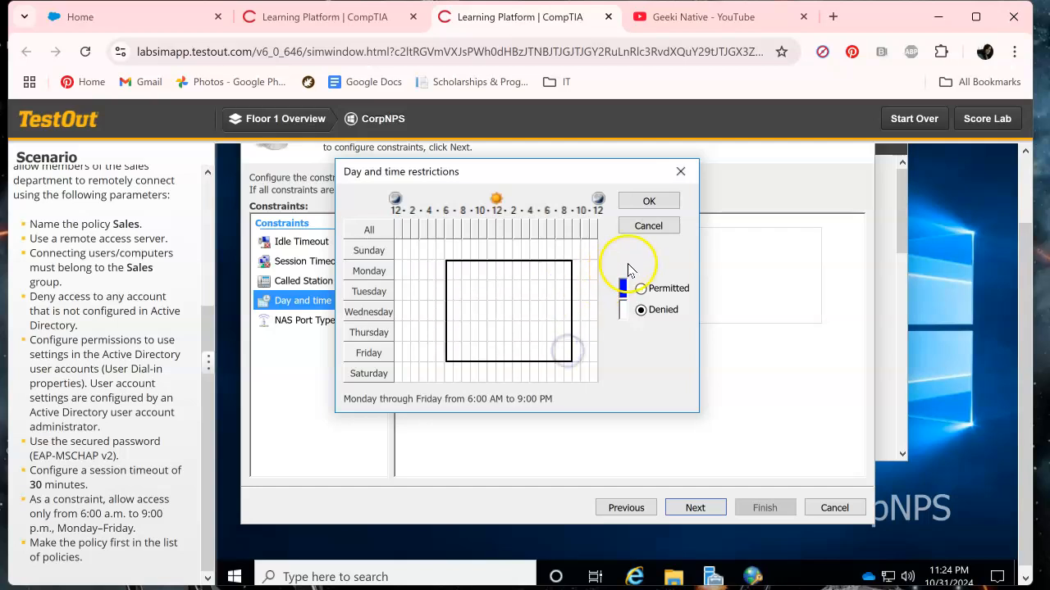
drag(447, 263, 570, 360)
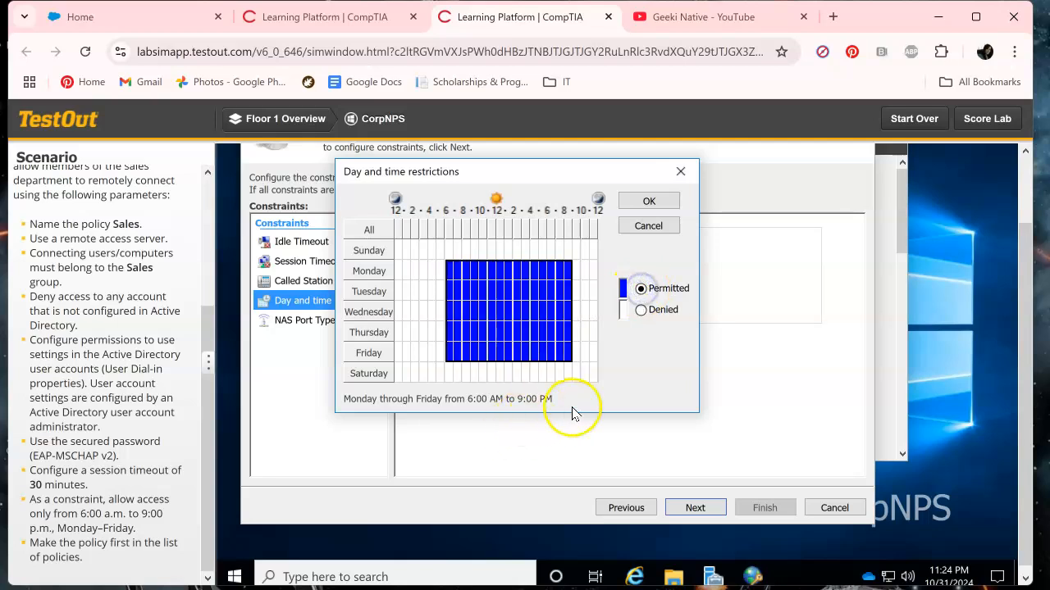
click(647, 201)
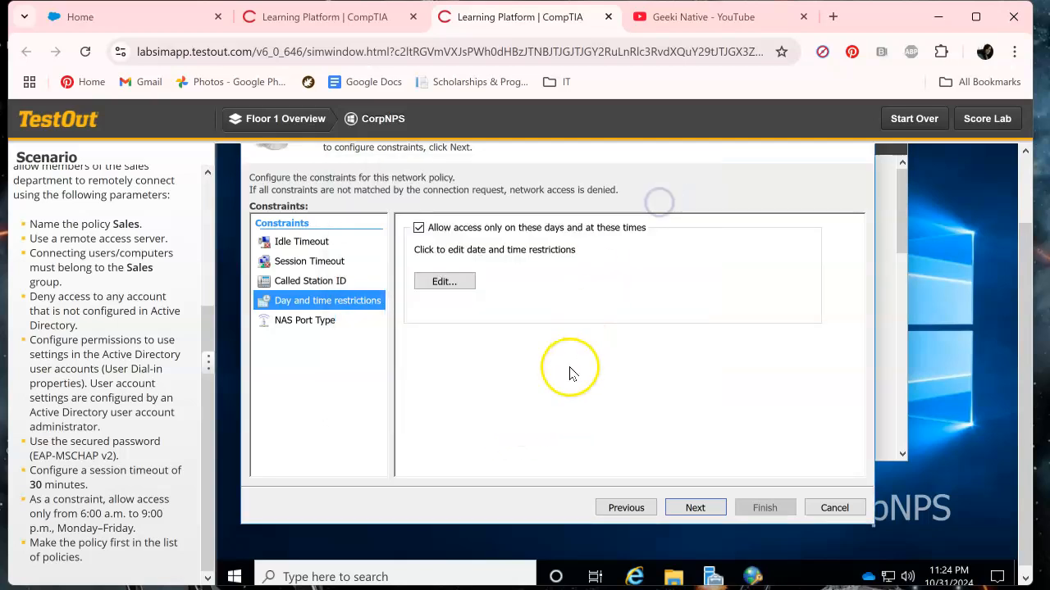
mouse_move(324, 271)
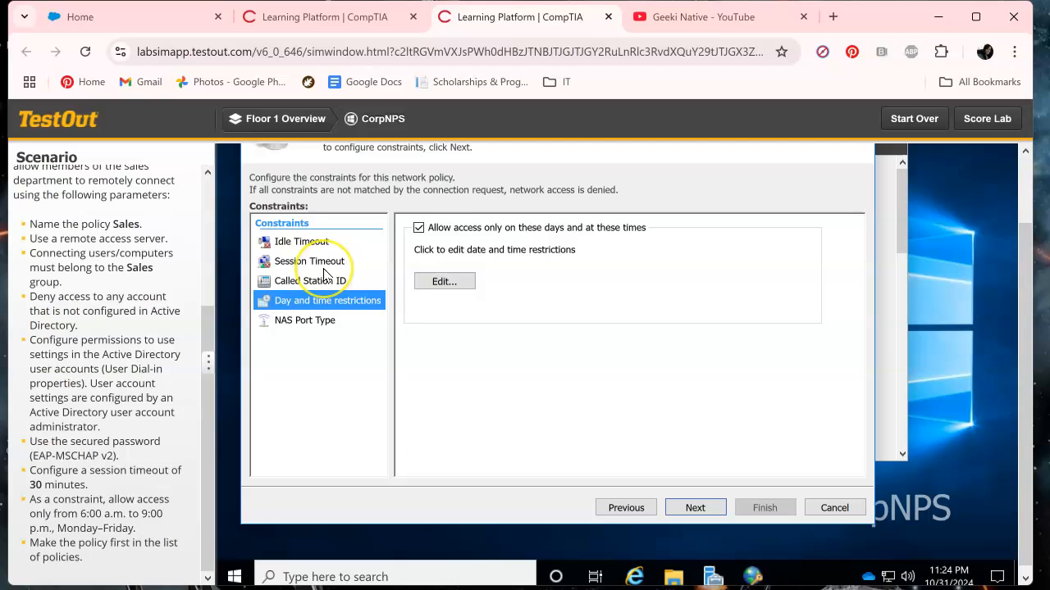
click(307, 260)
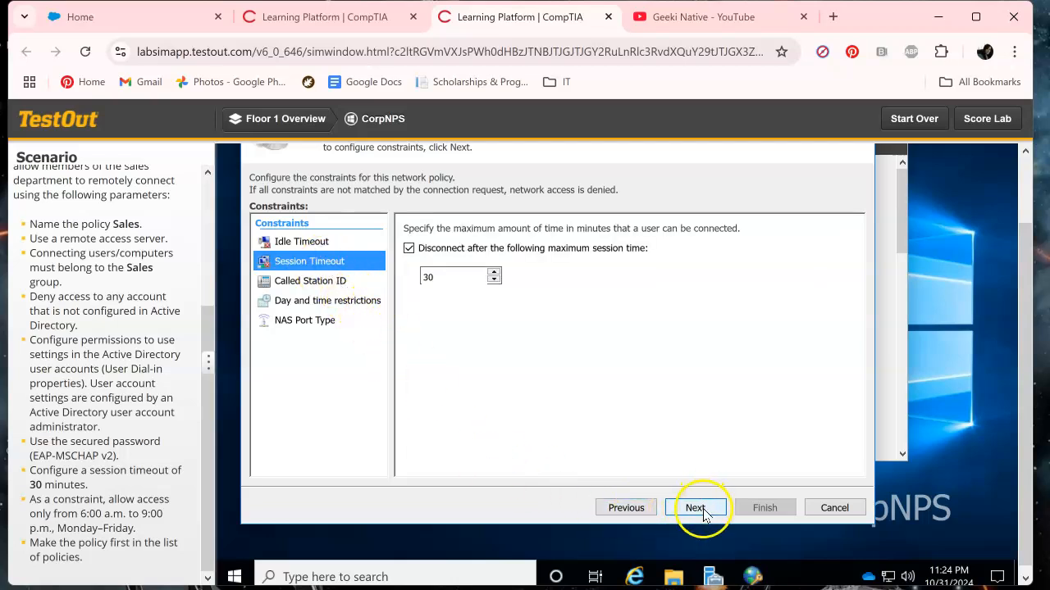
Step: Review the Multilink, IP Settings and IP Filters pages, keeping the defaults
click(696, 508)
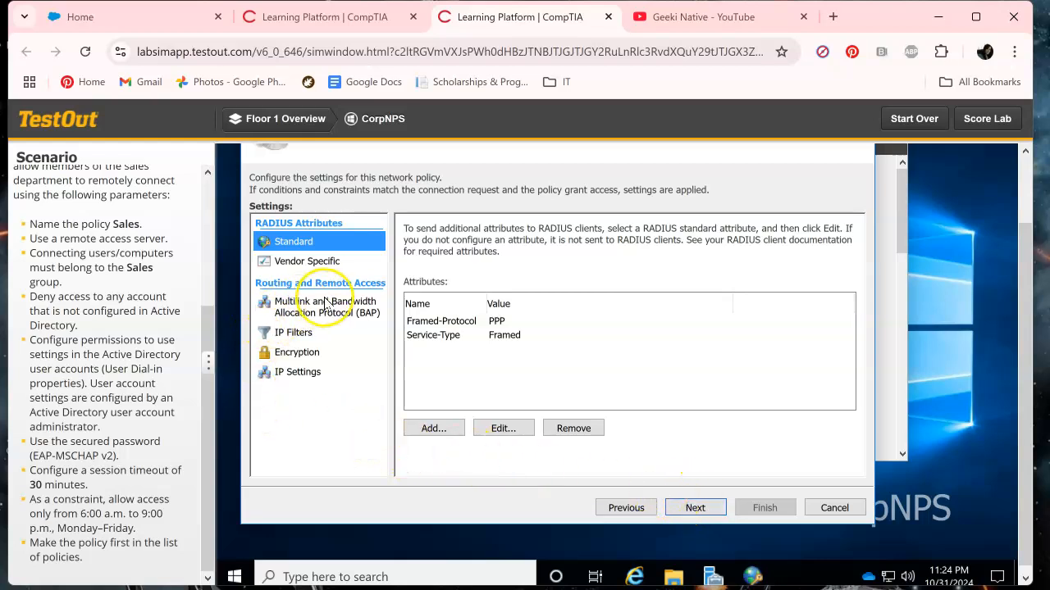
click(329, 307)
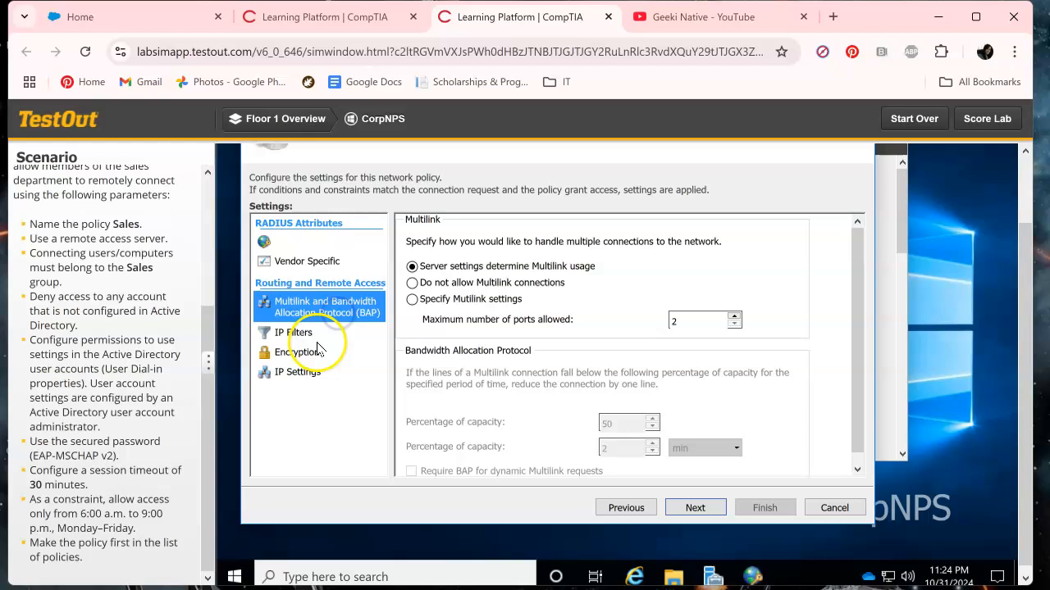
click(295, 371)
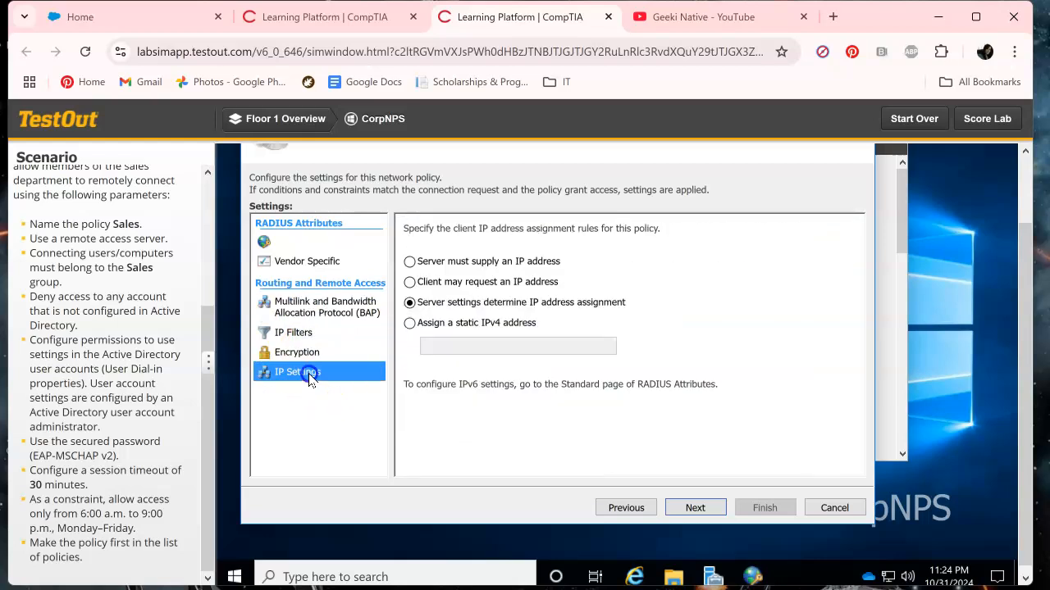
click(293, 332)
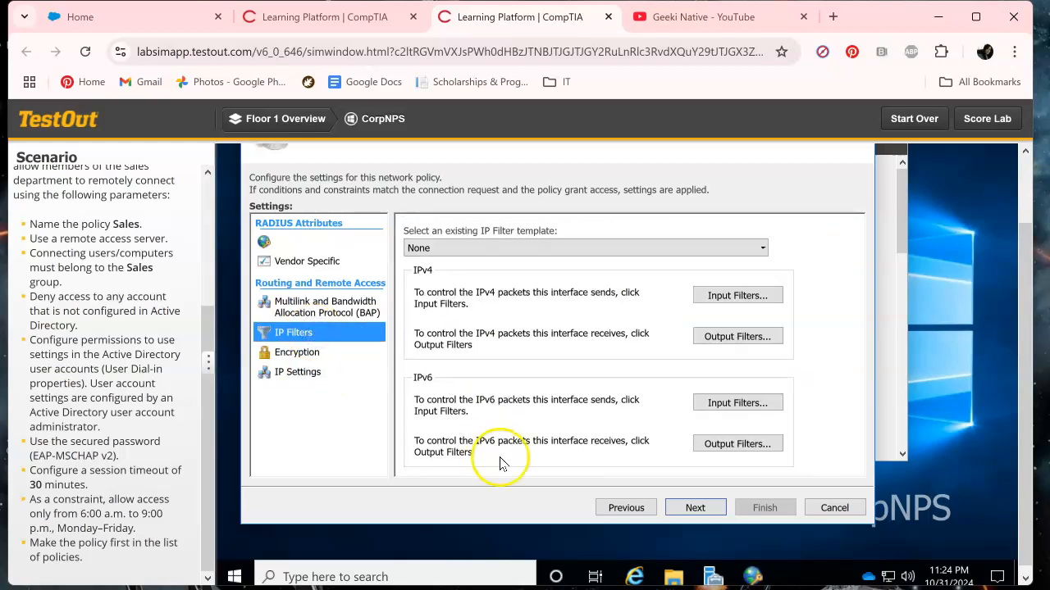
click(695, 508)
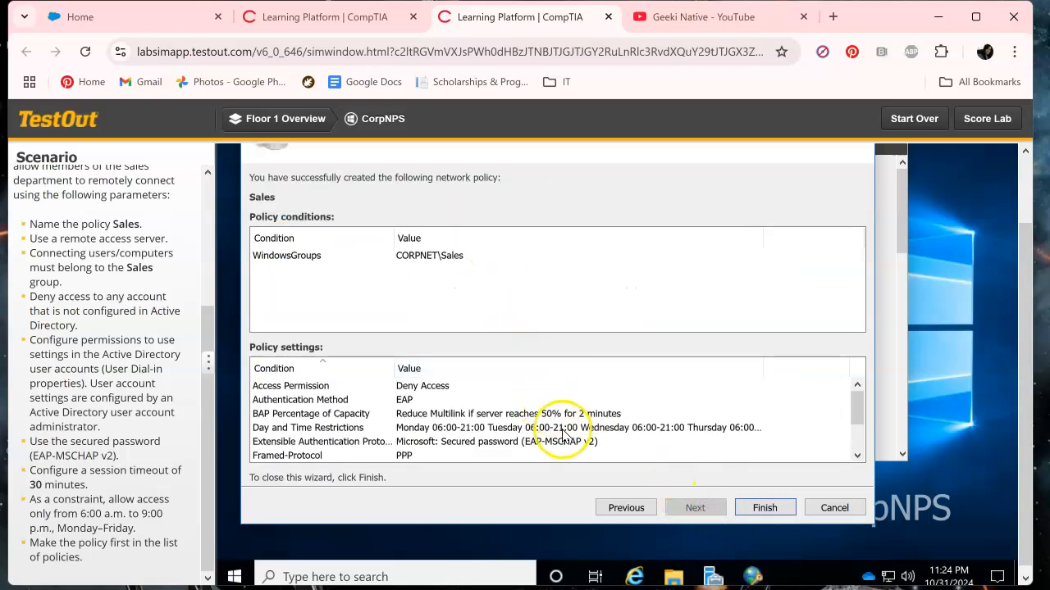
Step: Scroll through the Sales policy summary and finish the wizard
scroll(down, 3)
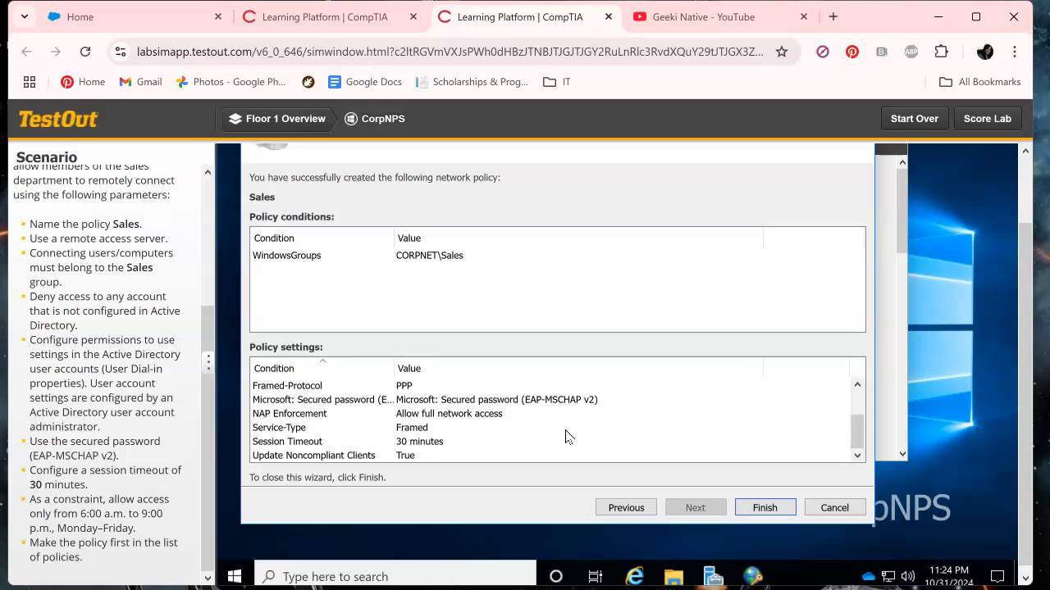
click(765, 508)
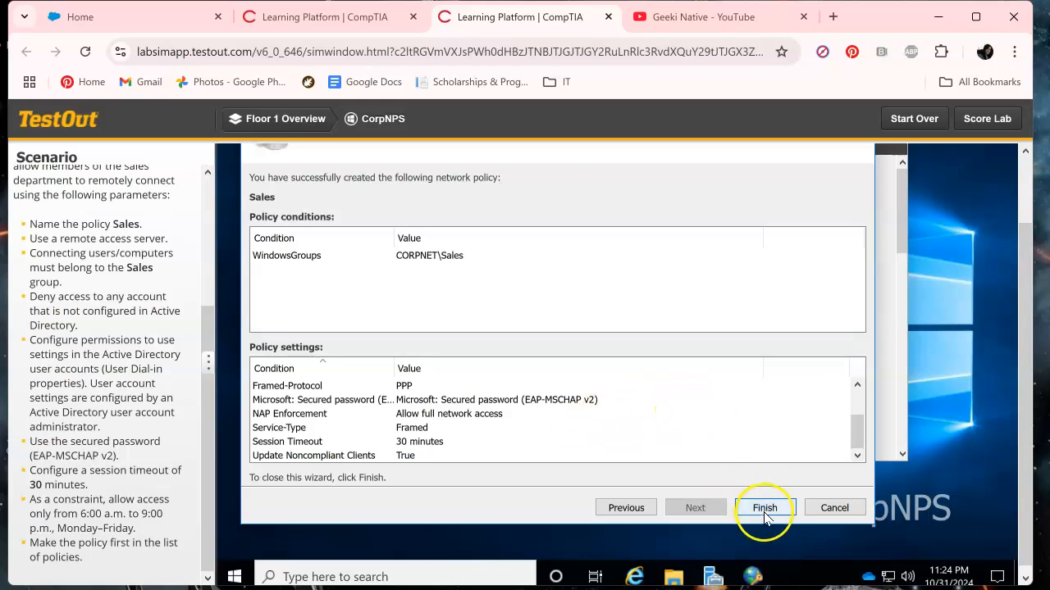
click(764, 508)
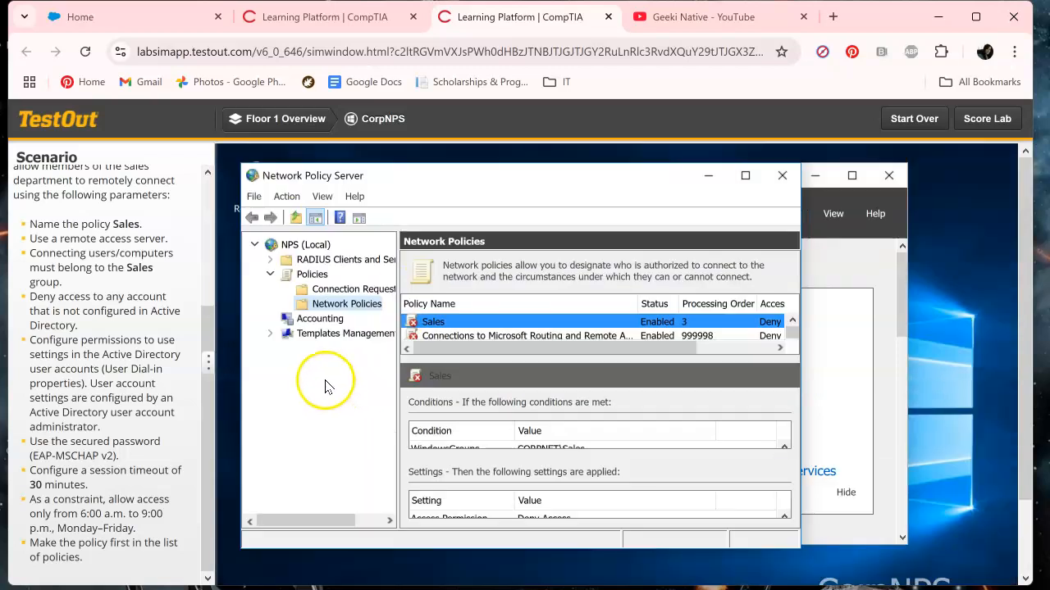
Step: Select RADIUS Clients and Servers in the console tree
click(344, 259)
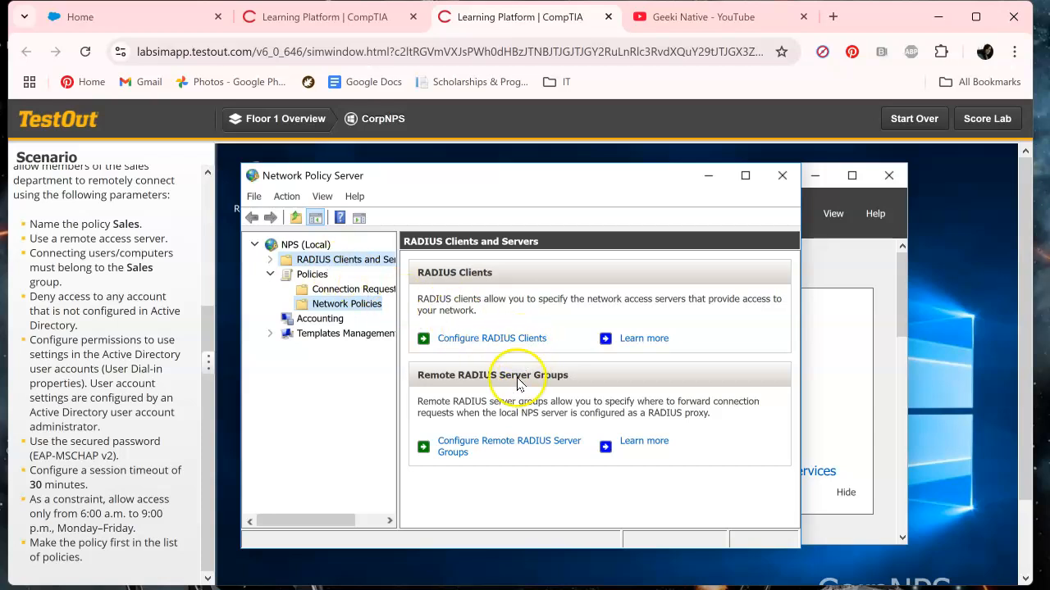
mouse_move(812, 152)
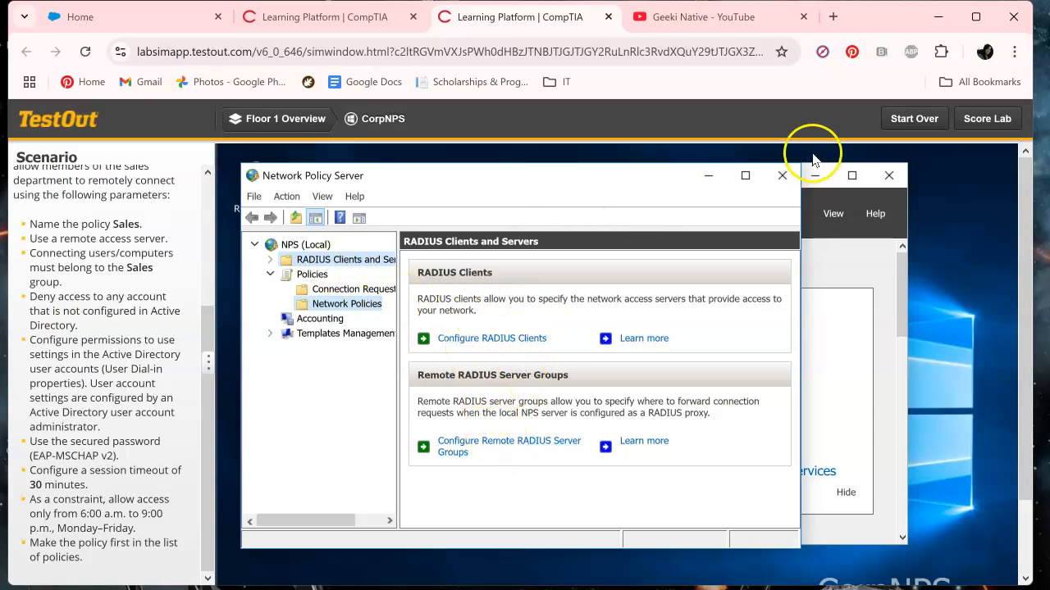
mouse_move(988, 118)
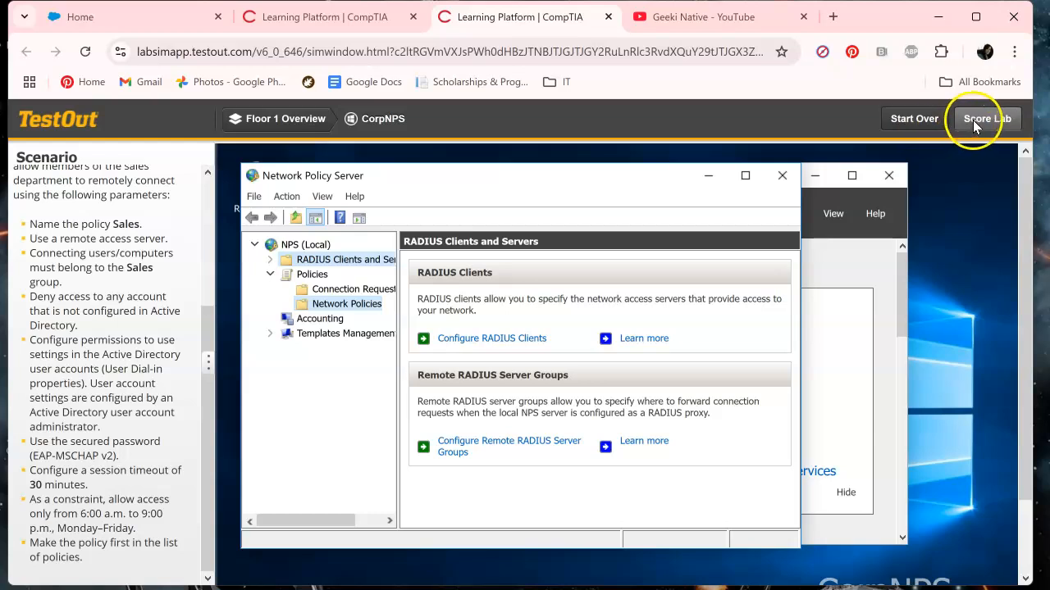
mouse_move(847, 236)
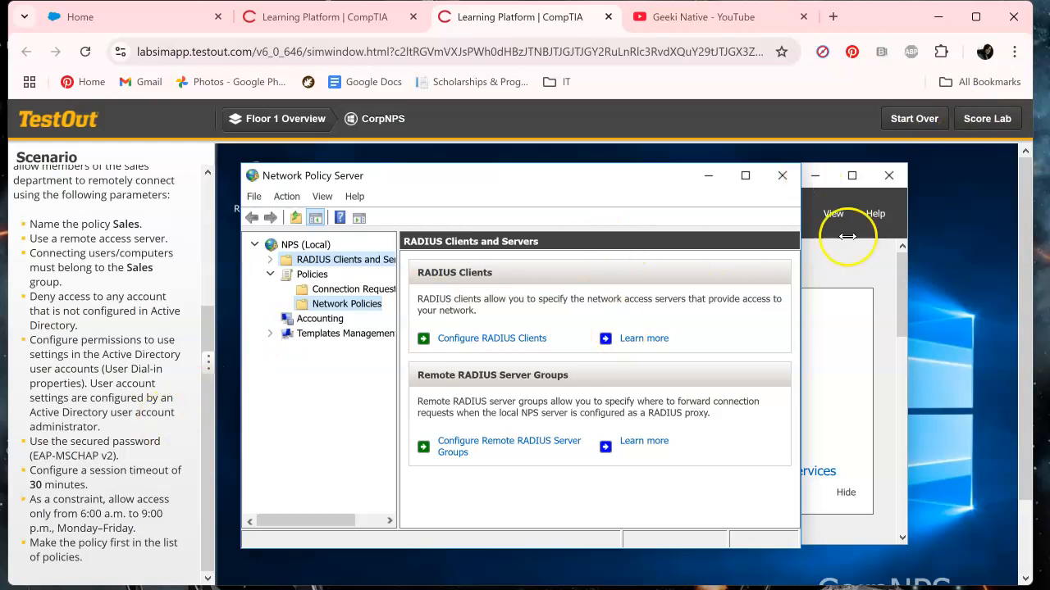
mouse_move(981, 128)
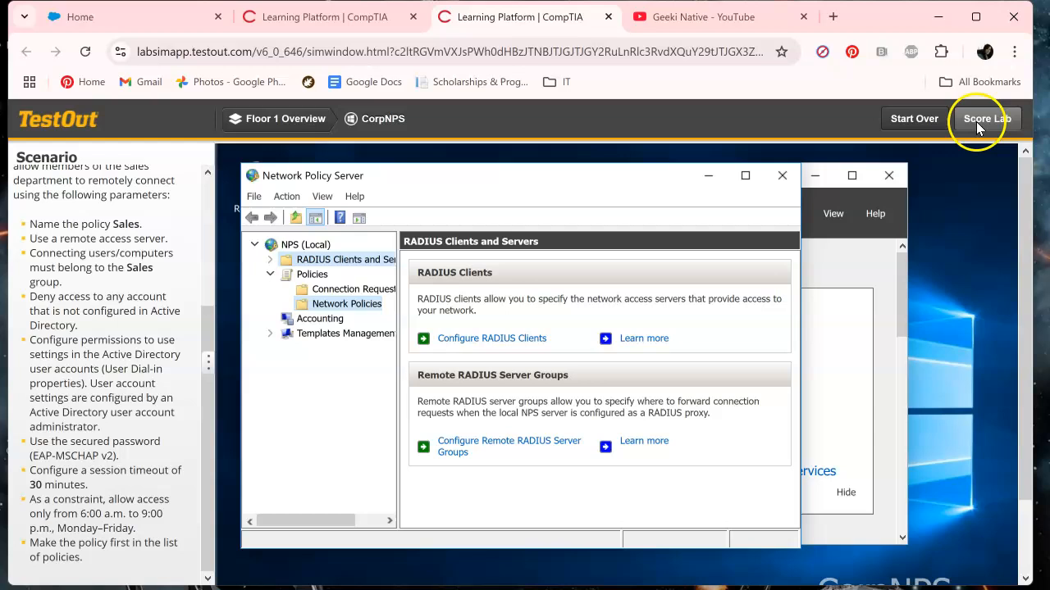
Step: Score the lab and scroll the Lab Report showing 8/8 (100%) Pass
click(987, 118)
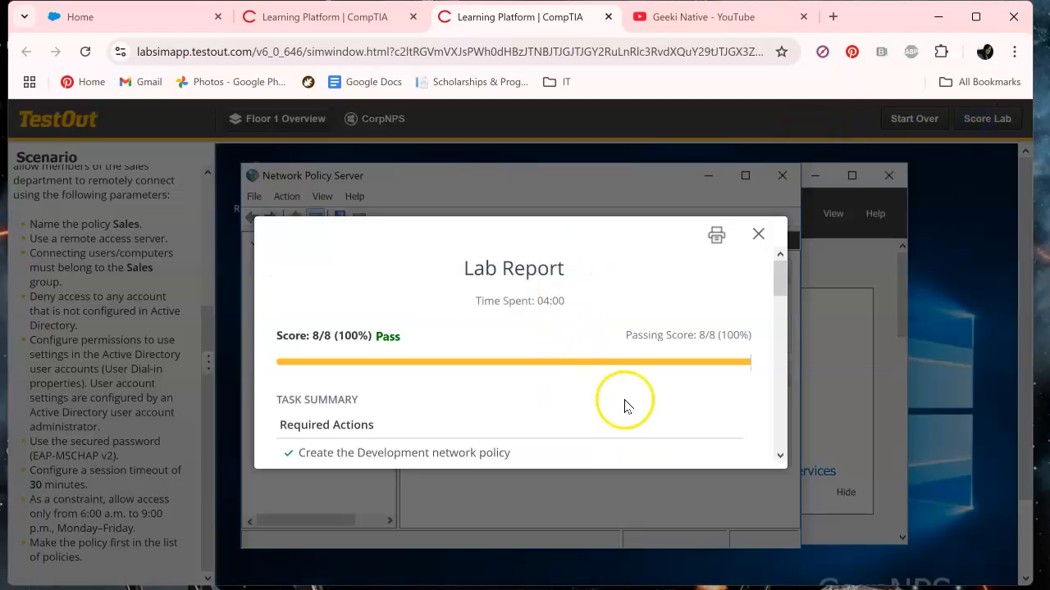
mouse_move(755, 307)
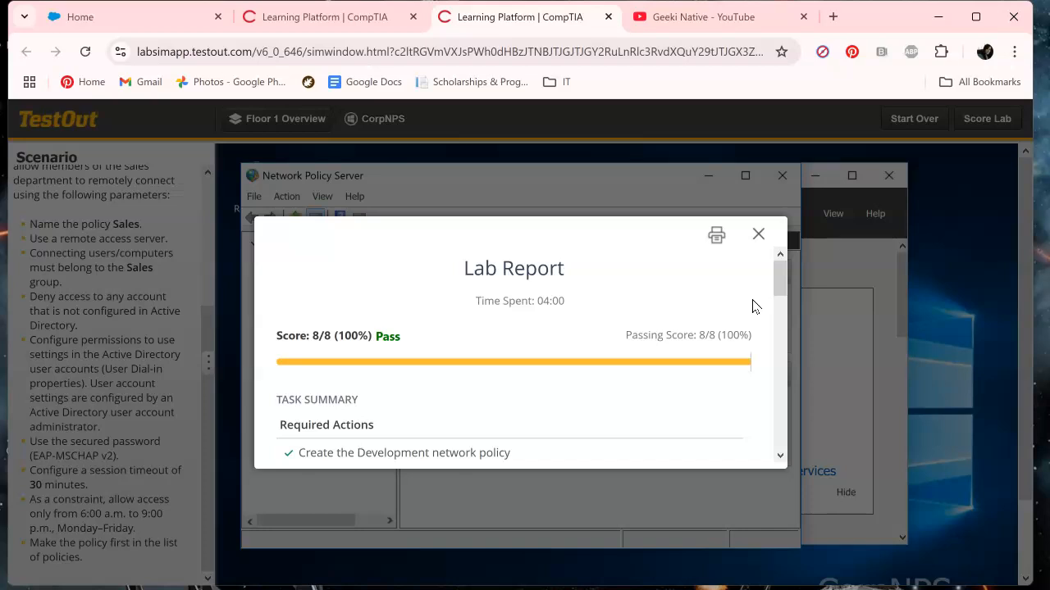
scroll(down, 3)
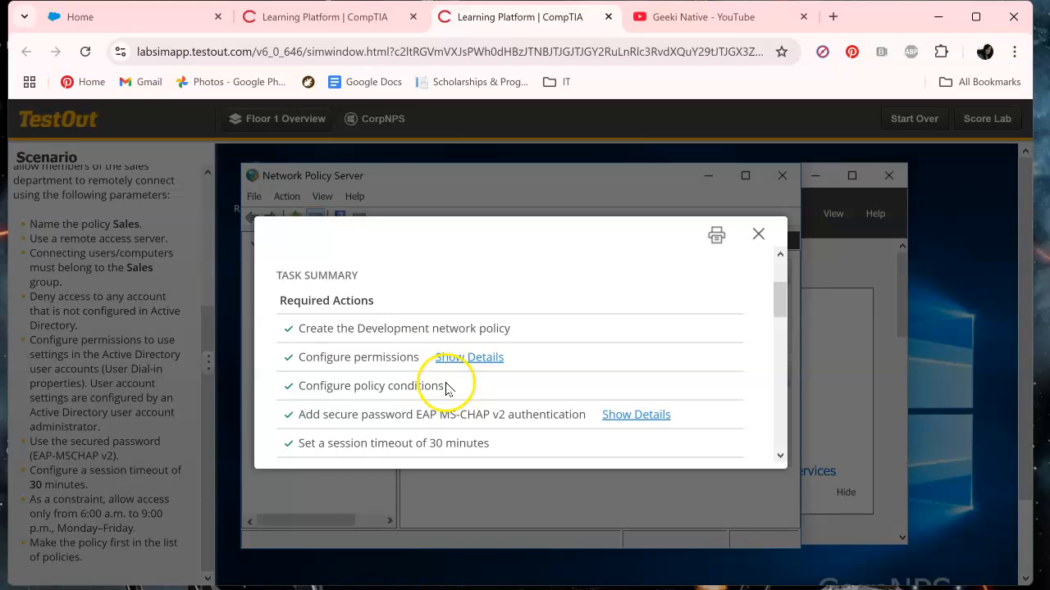